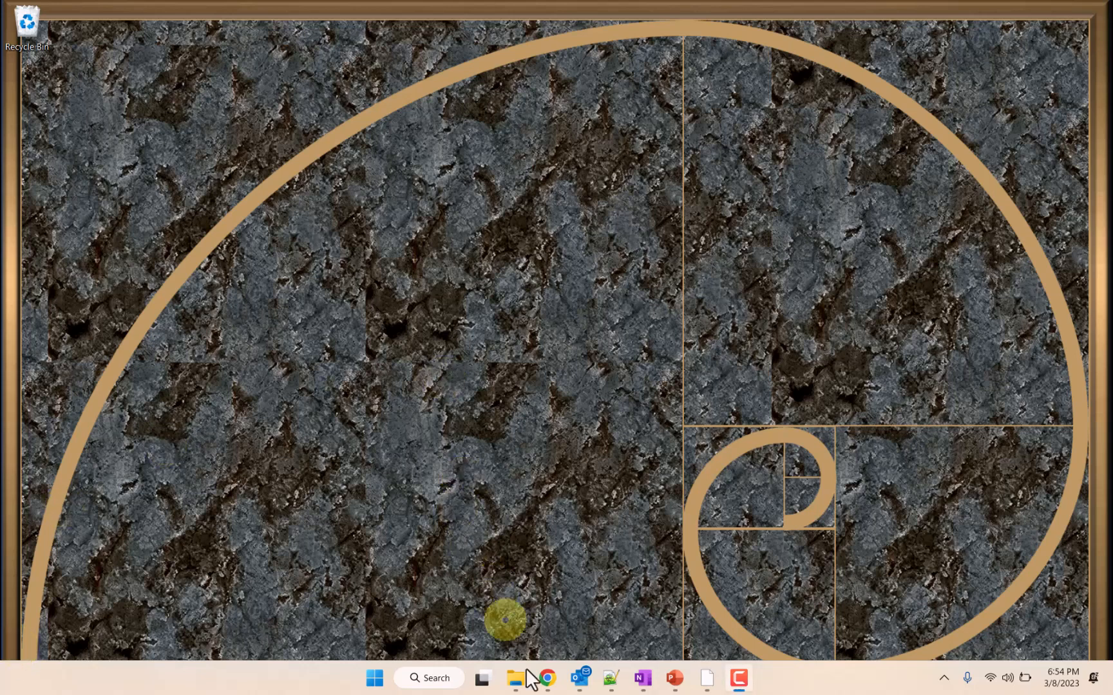
{"action": "mouse_move", "coordinate": [514, 677]}
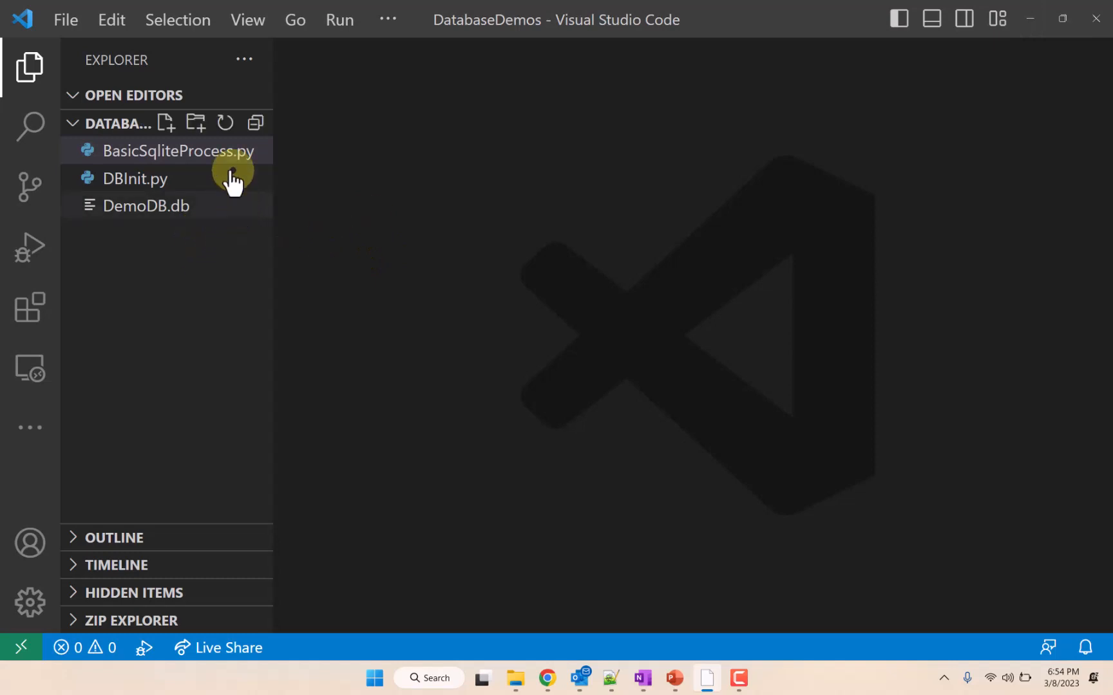
Step: Create a new file named DBApp.py in the DatabaseDemos folder
{"action": "left_click", "coordinate": [165, 122]}
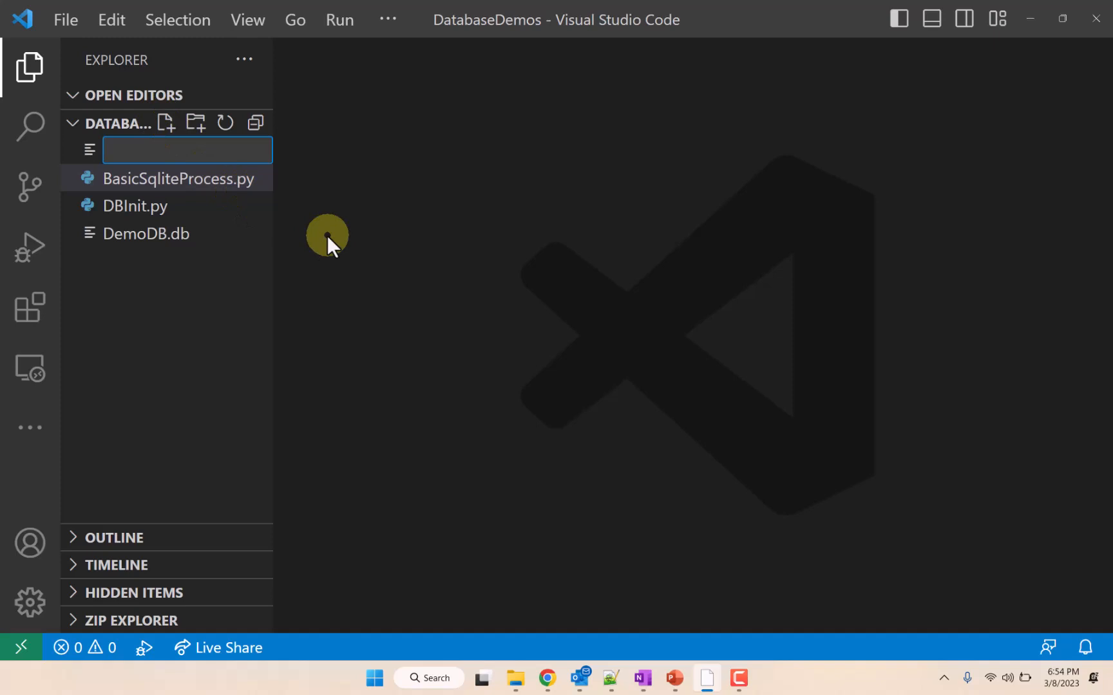
{"action": "type", "text": "DB"}
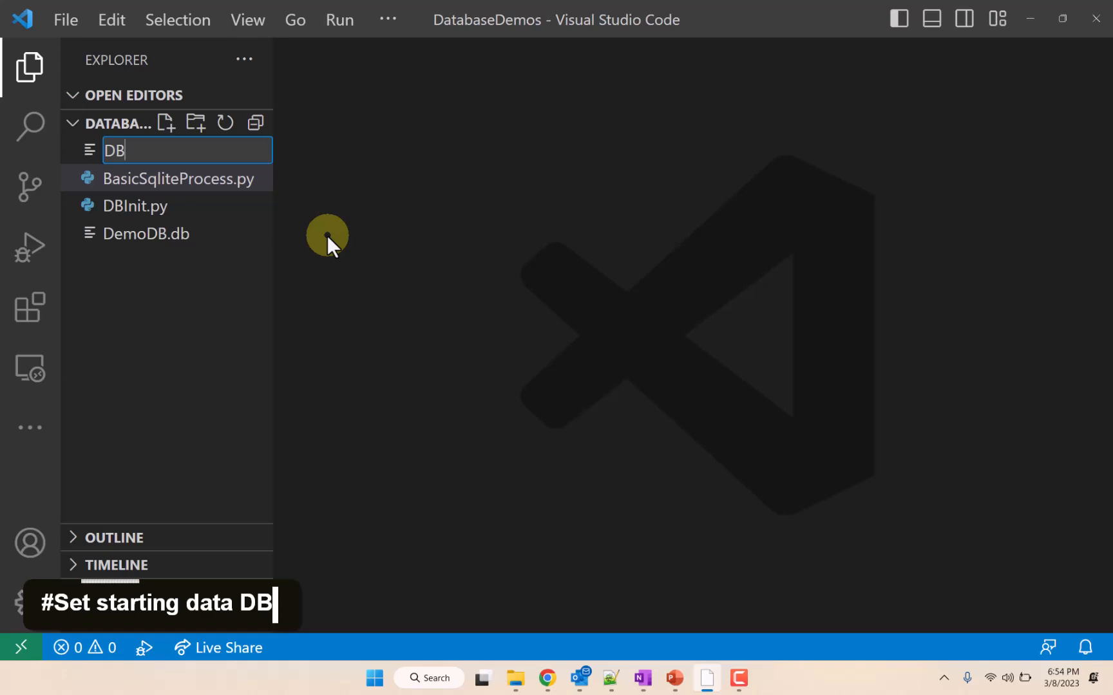
{"action": "type", "text": "App.p"}
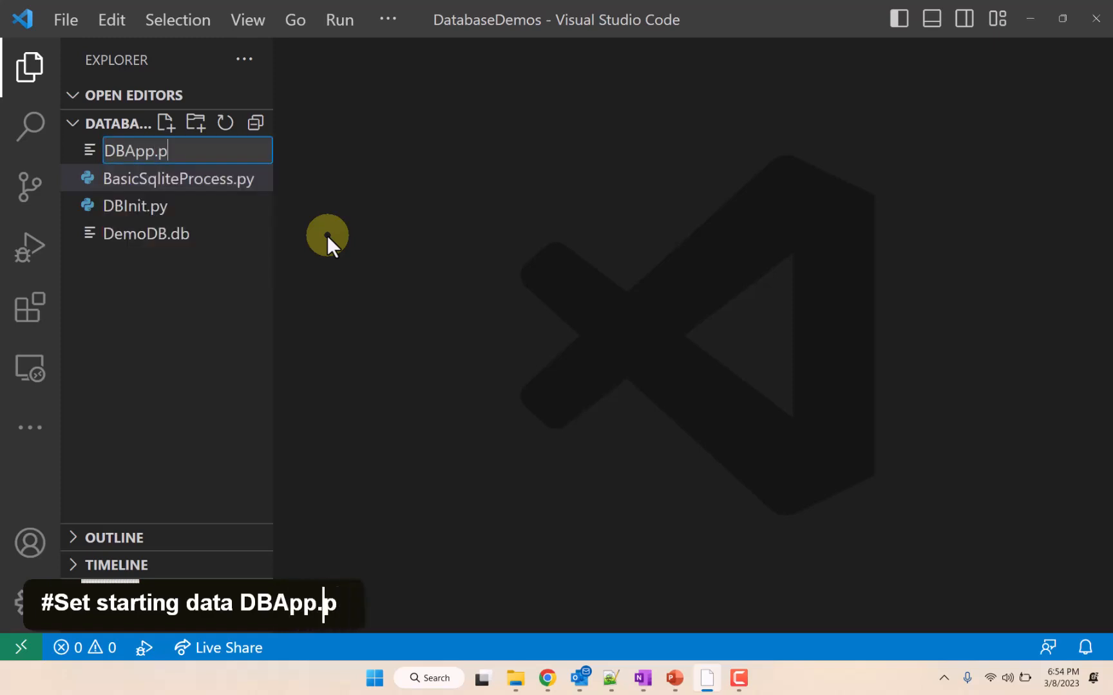
{"action": "key", "text": "Enter"}
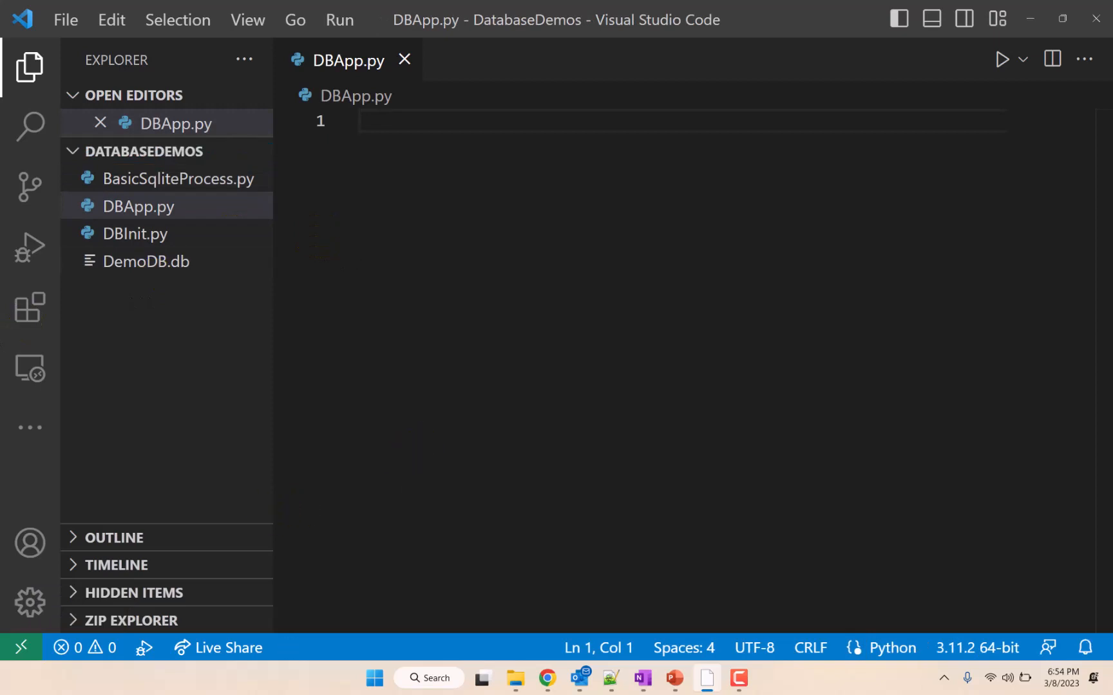
Step: Begin DBApp.py with the comment '#Display data in databse'
{"action": "left_click", "coordinate": [384, 329]}
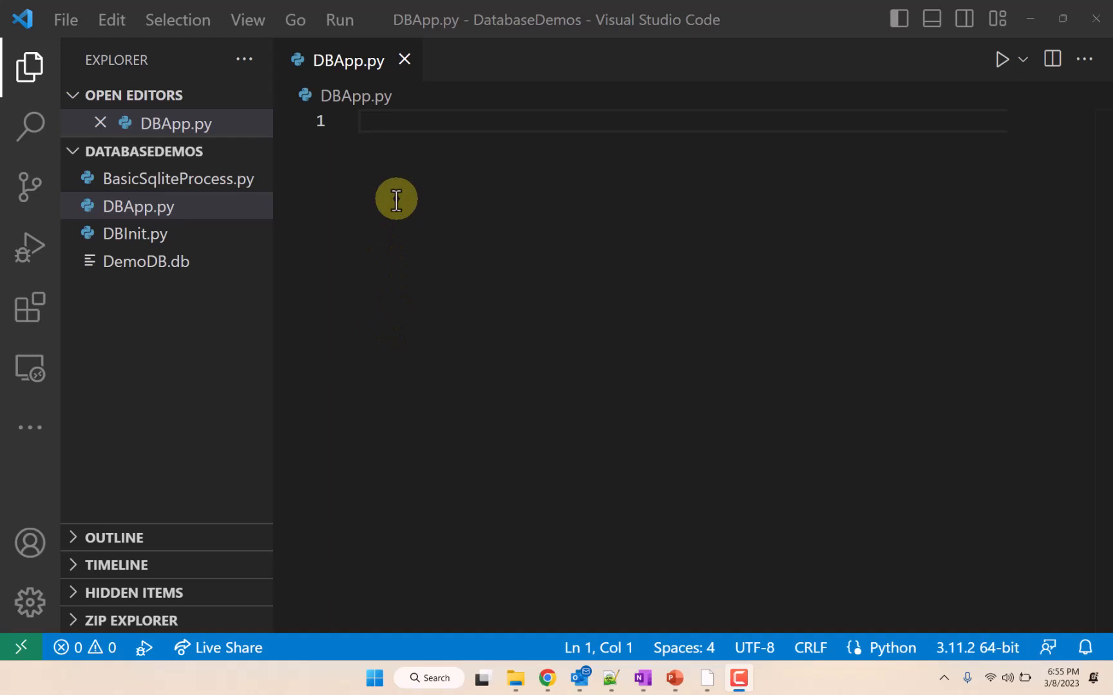
{"action": "mouse_move", "coordinate": [432, 121]}
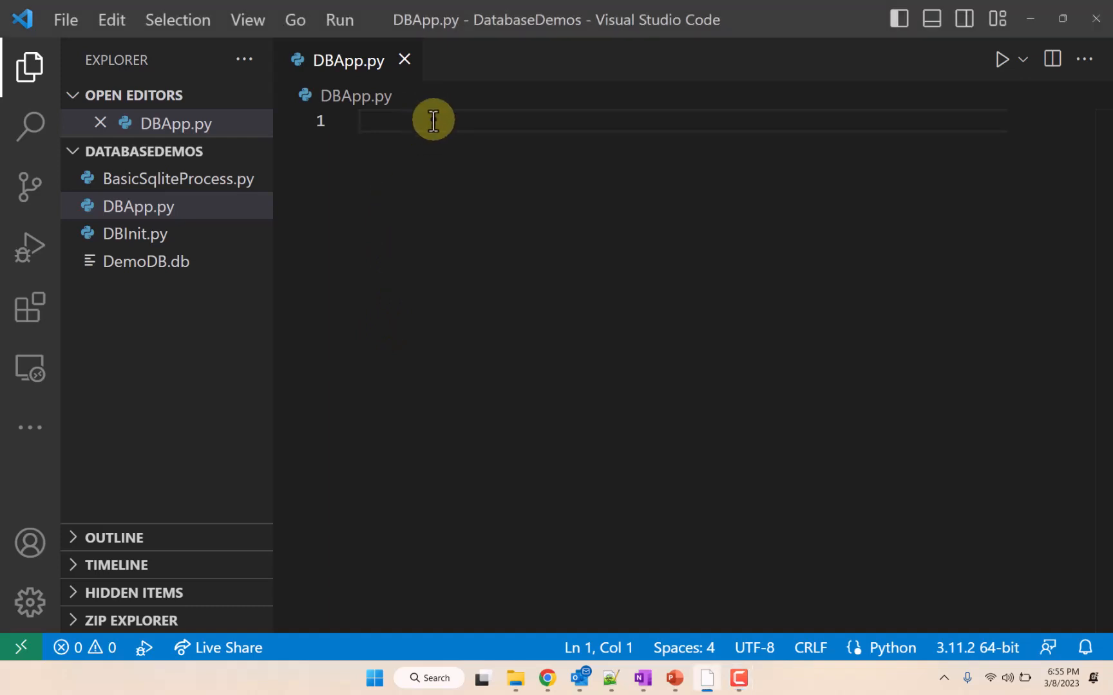
{"action": "type", "text": "#"}
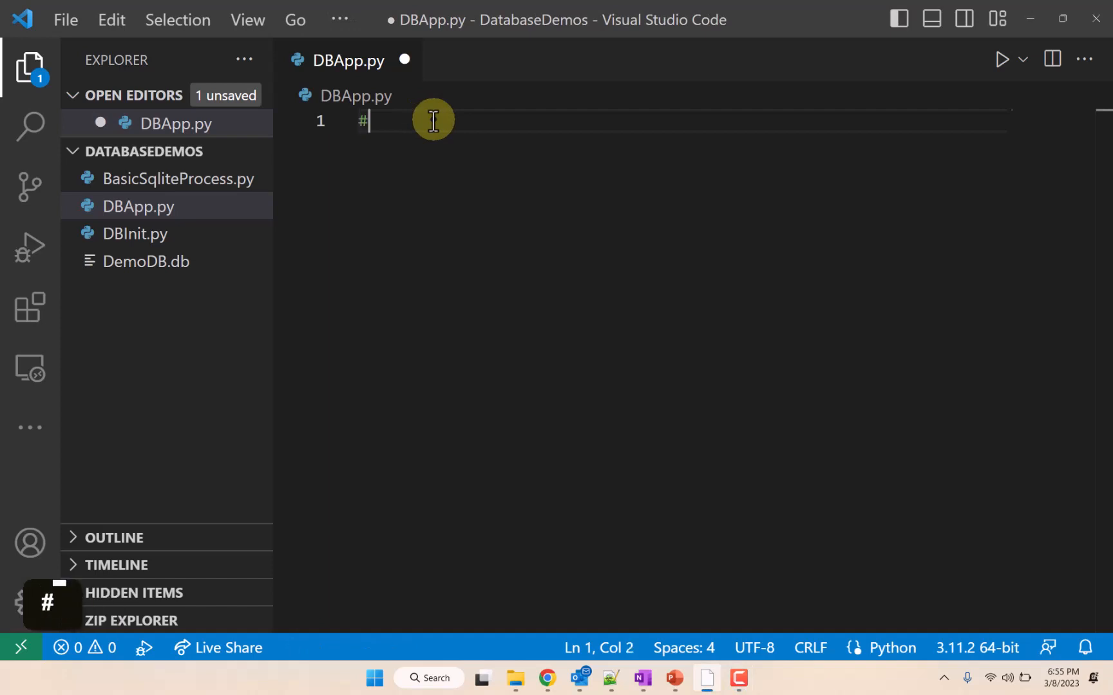
{"action": "type", "text": "Dis"}
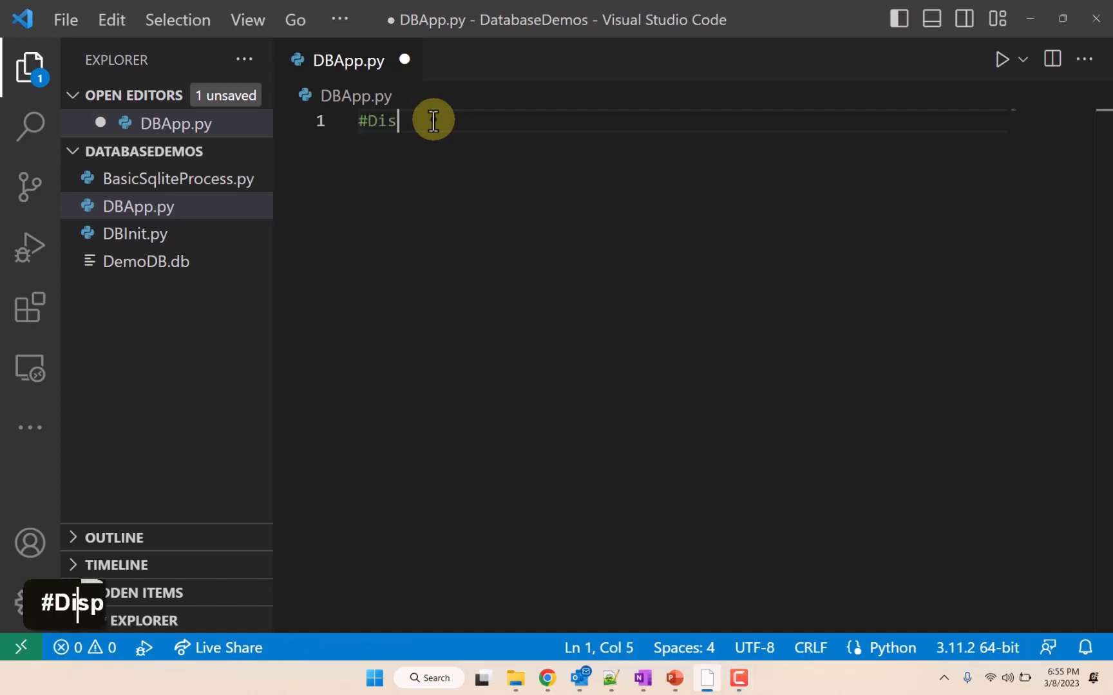
{"action": "type", "text": "play data"}
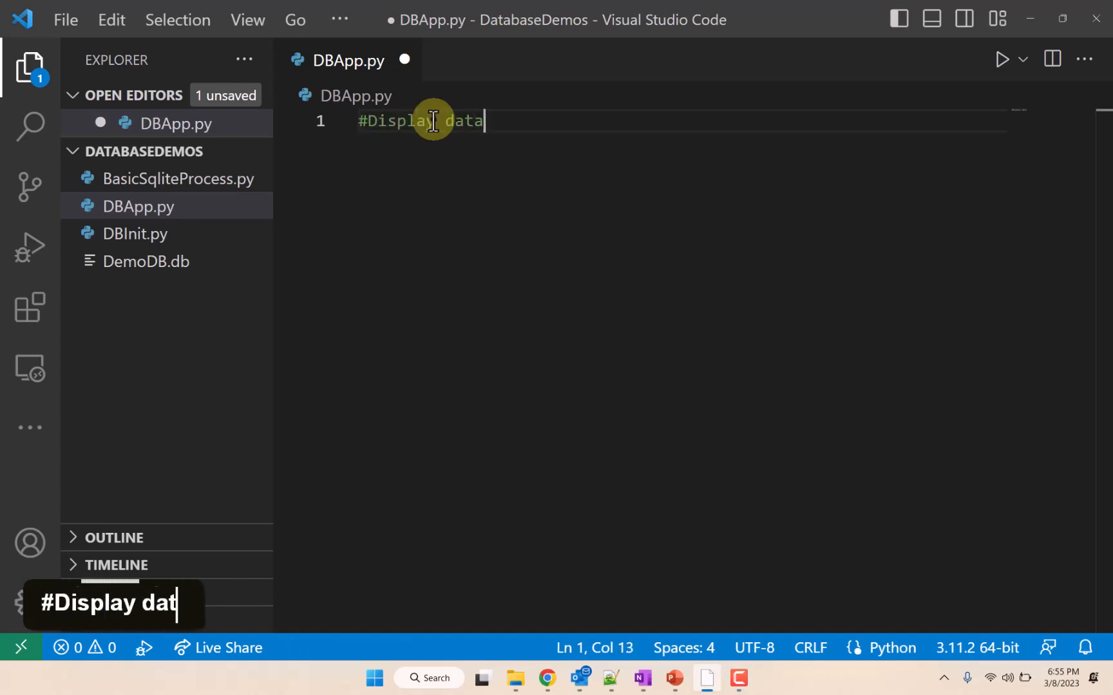
{"action": "type", "text": "in databse"}
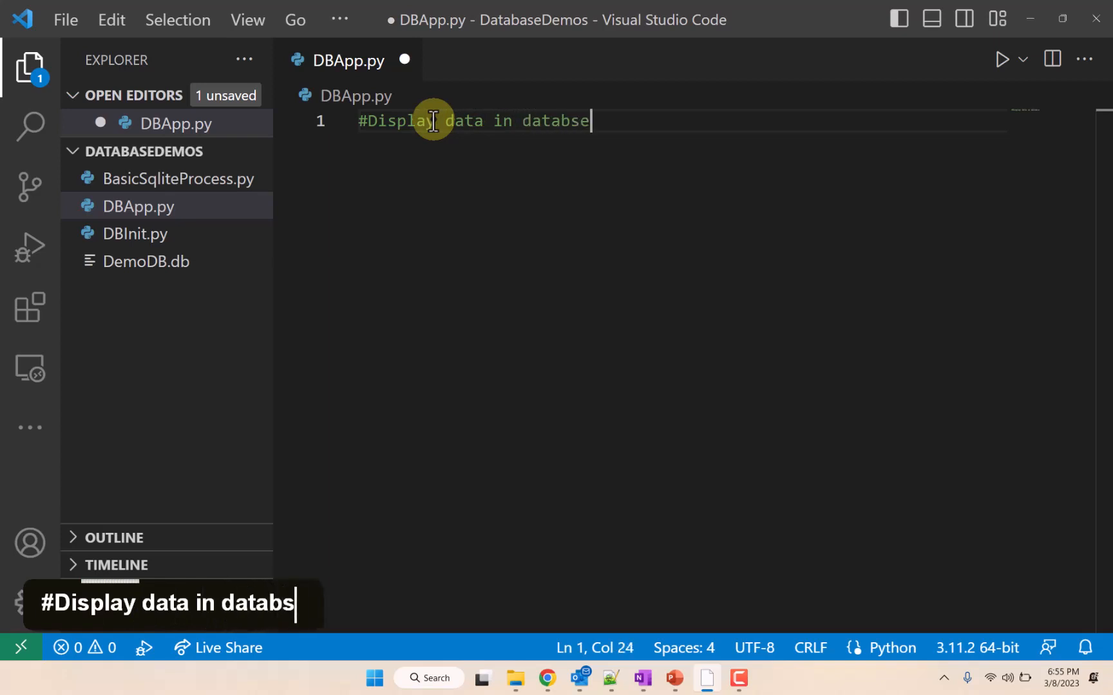
{"action": "key", "text": "Enter"}
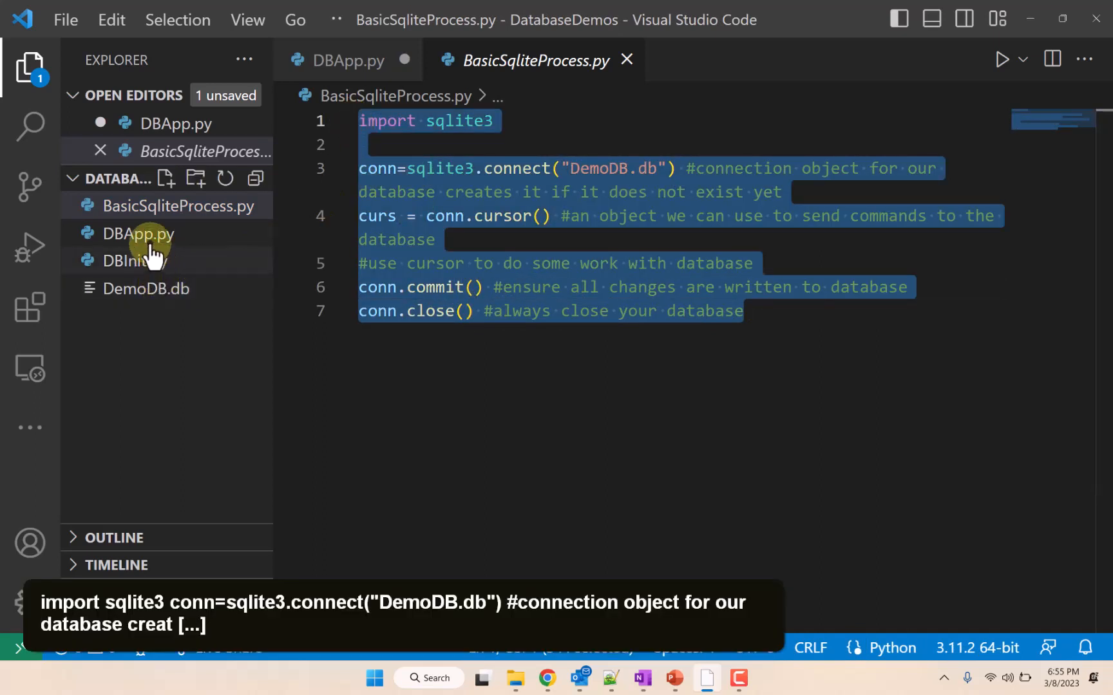
{"action": "mouse_move", "coordinate": [138, 233]}
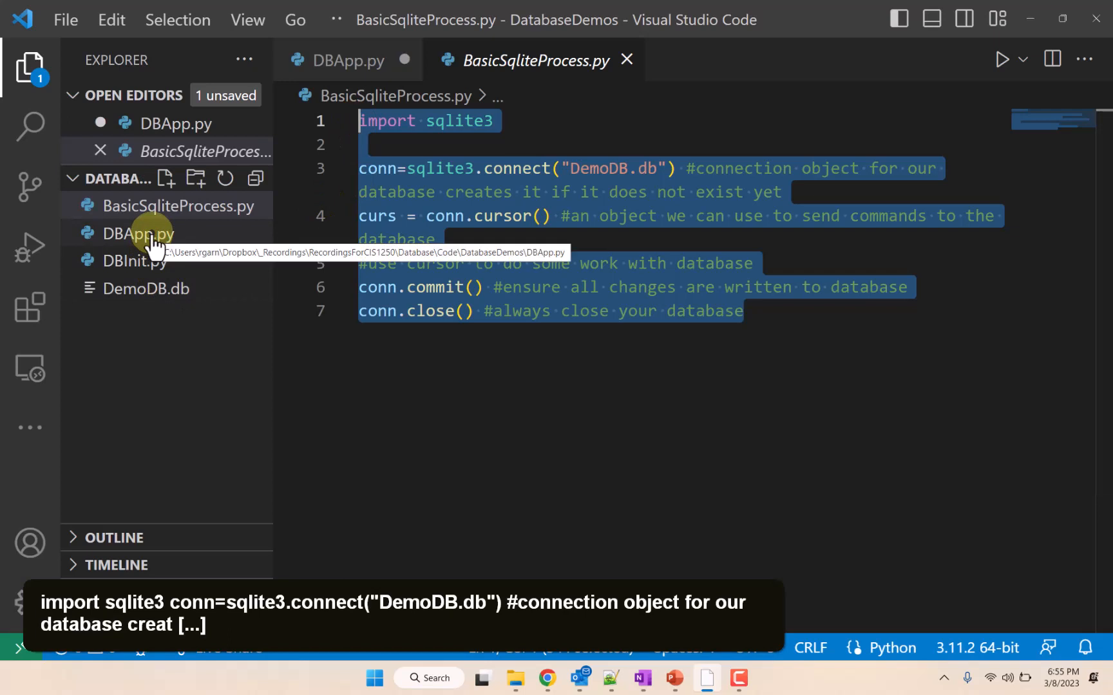
Step: Remove the trailing comment after conn.commit() from the pasted sqlite3 code in DBApp.py
{"action": "left_click", "coordinate": [139, 233]}
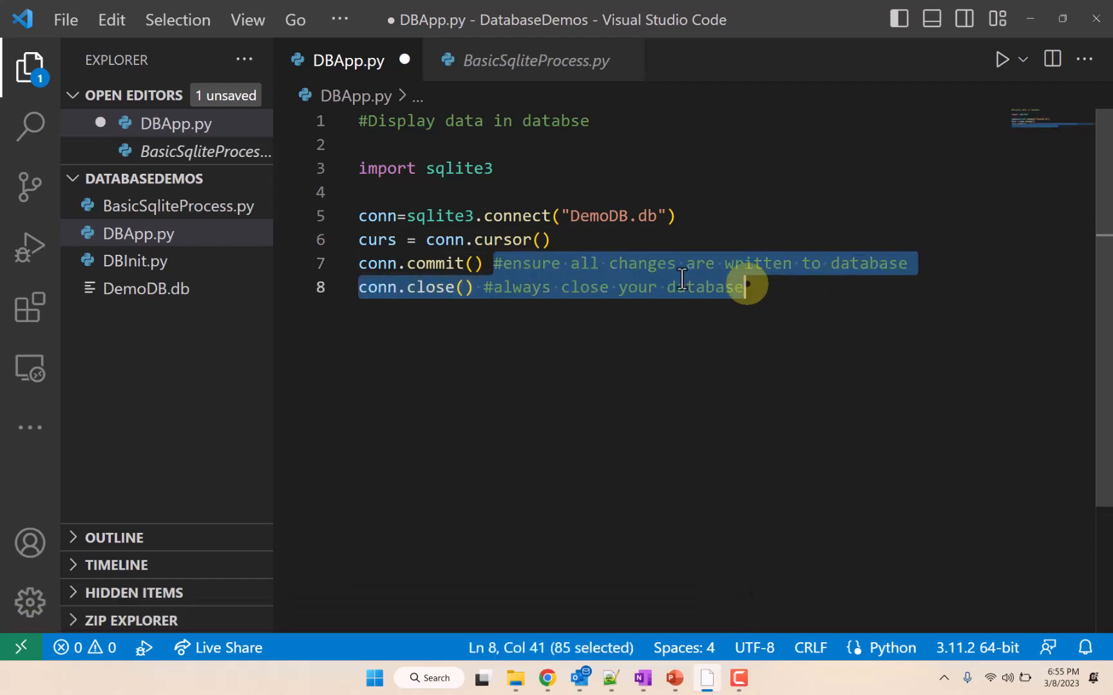
{"action": "left_click", "coordinate": [498, 262]}
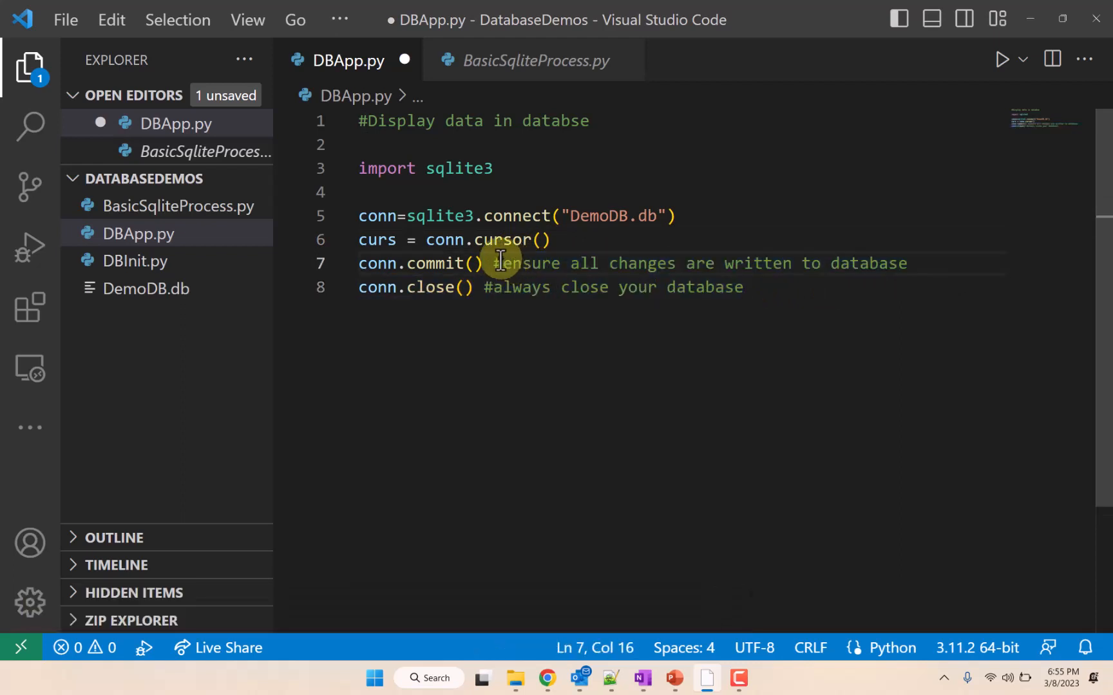
{"action": "left_click_drag", "start_coordinate": [488, 263], "coordinate": [907, 263]}
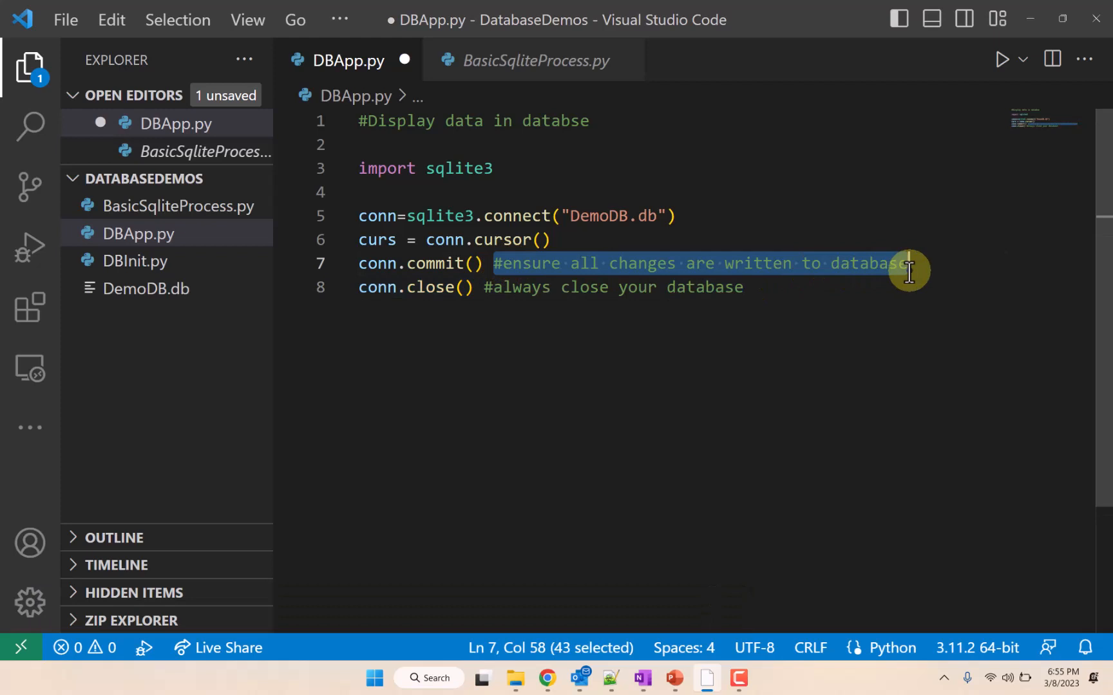
{"action": "key", "text": "Delete"}
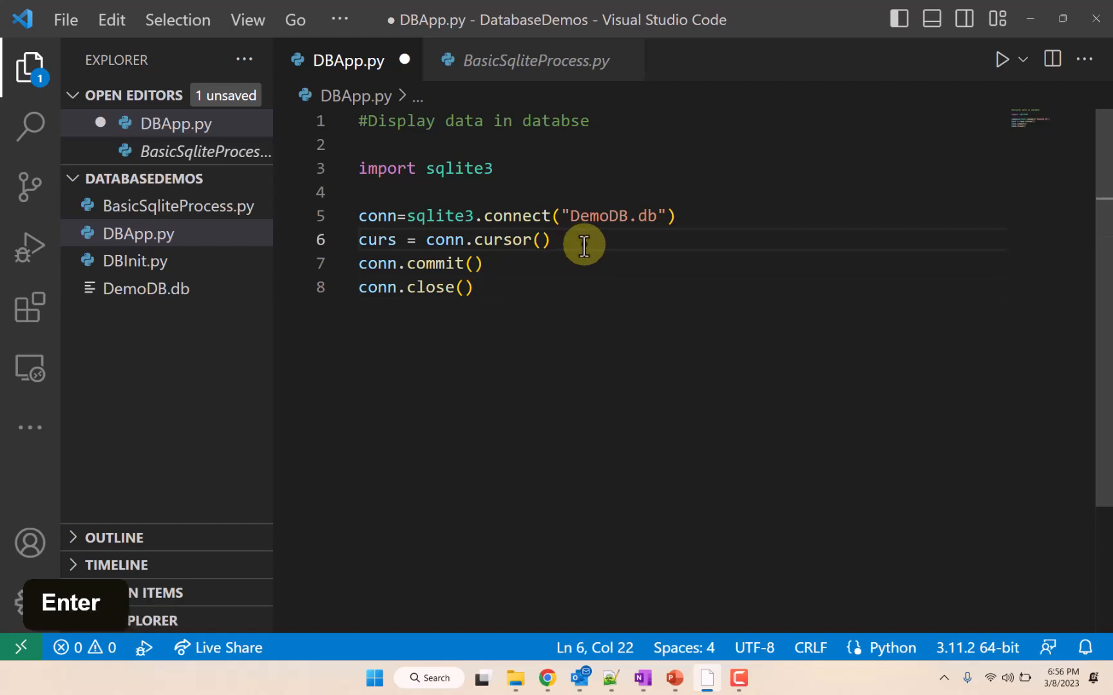
Step: Add a line after the cursor line starting sql_cmd = 'SELECT
{"action": "key", "text": "Enter"}
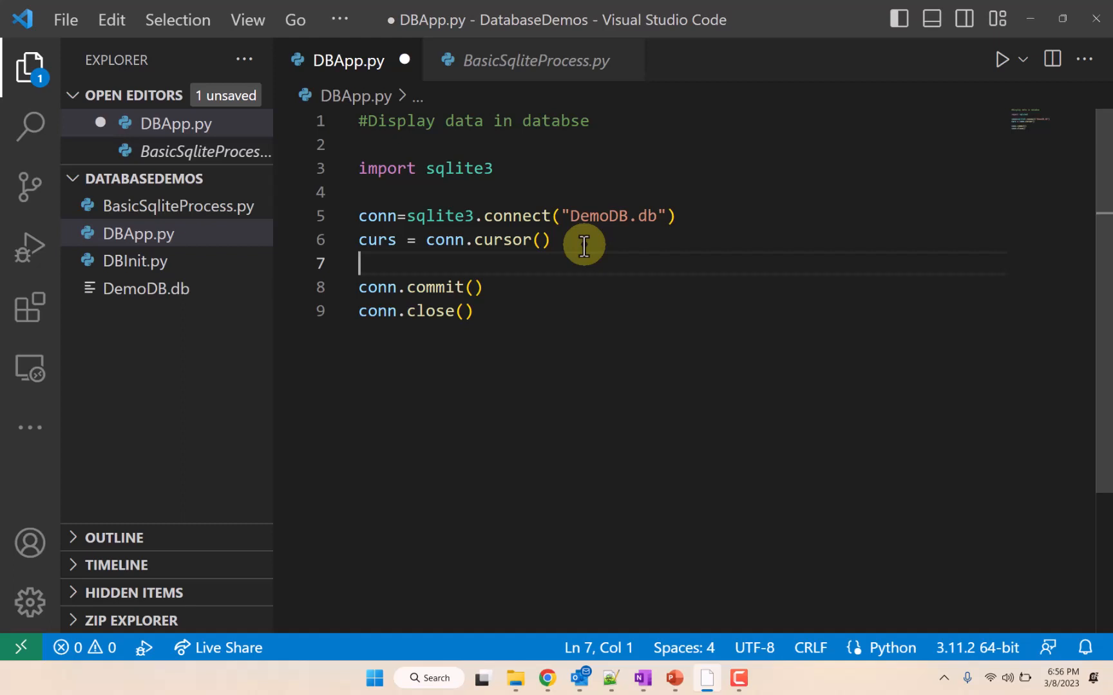
{"action": "type", "text": "sql_"}
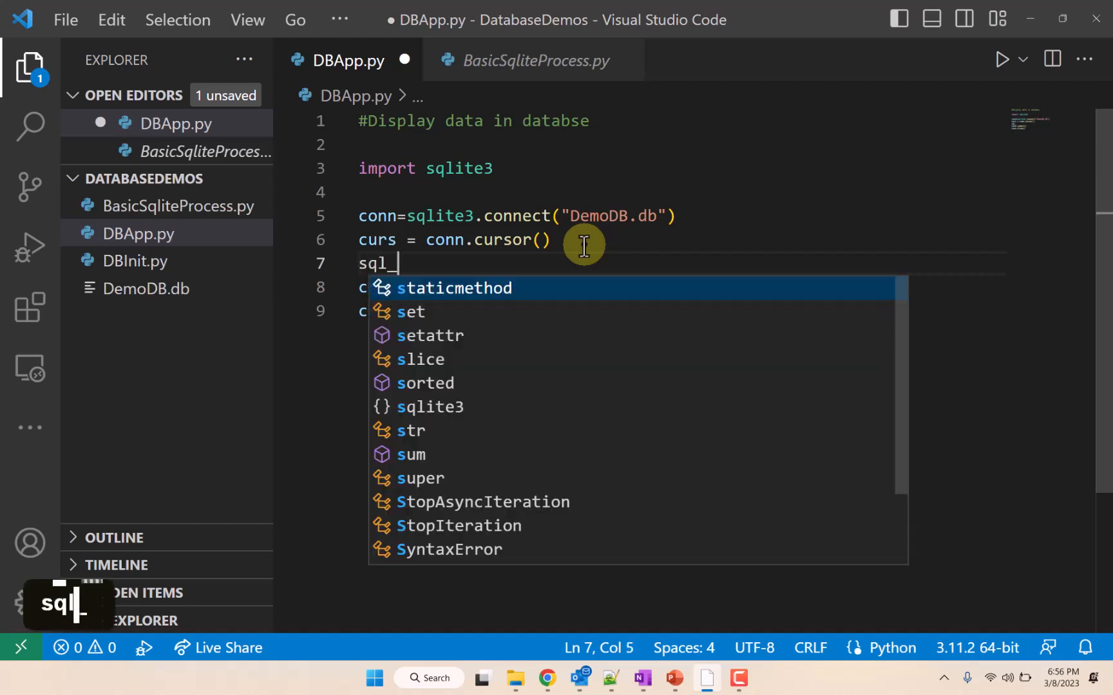
{"action": "type", "text": "cmd ="}
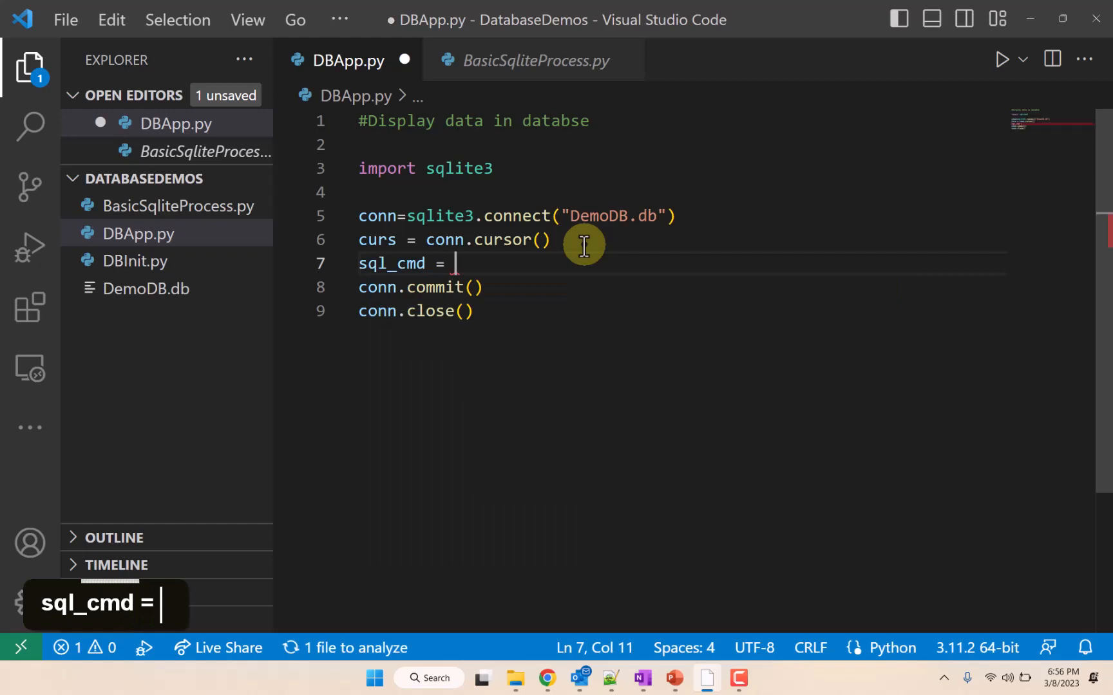
{"action": "type", "text": "'S"}
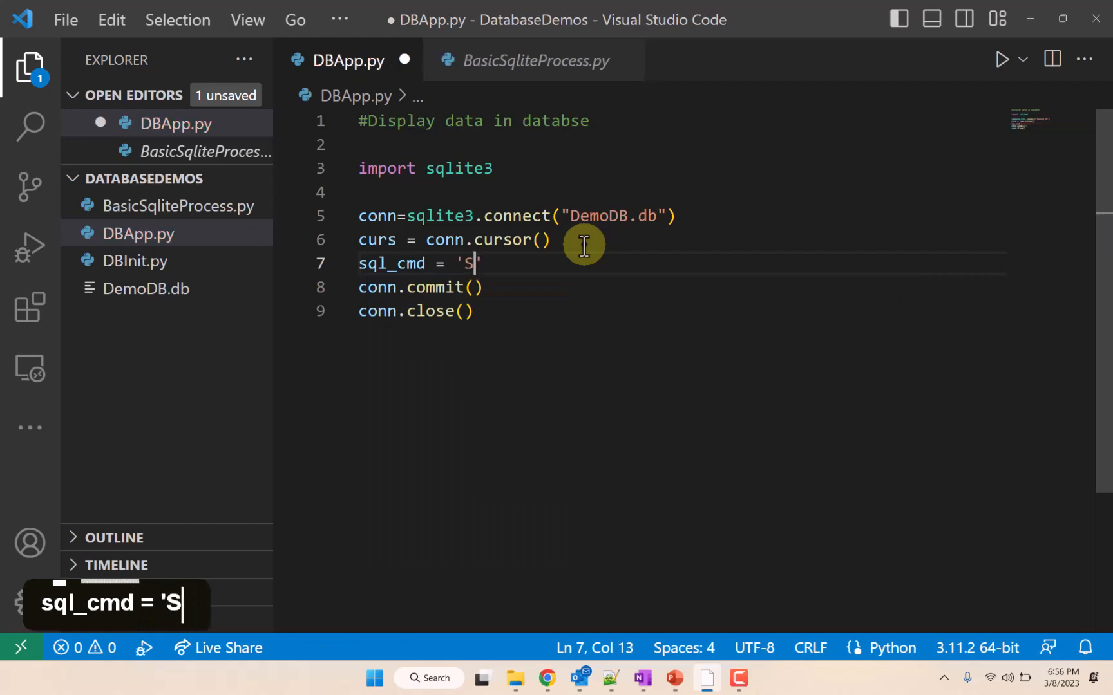
{"action": "type", "text": "ELECT"}
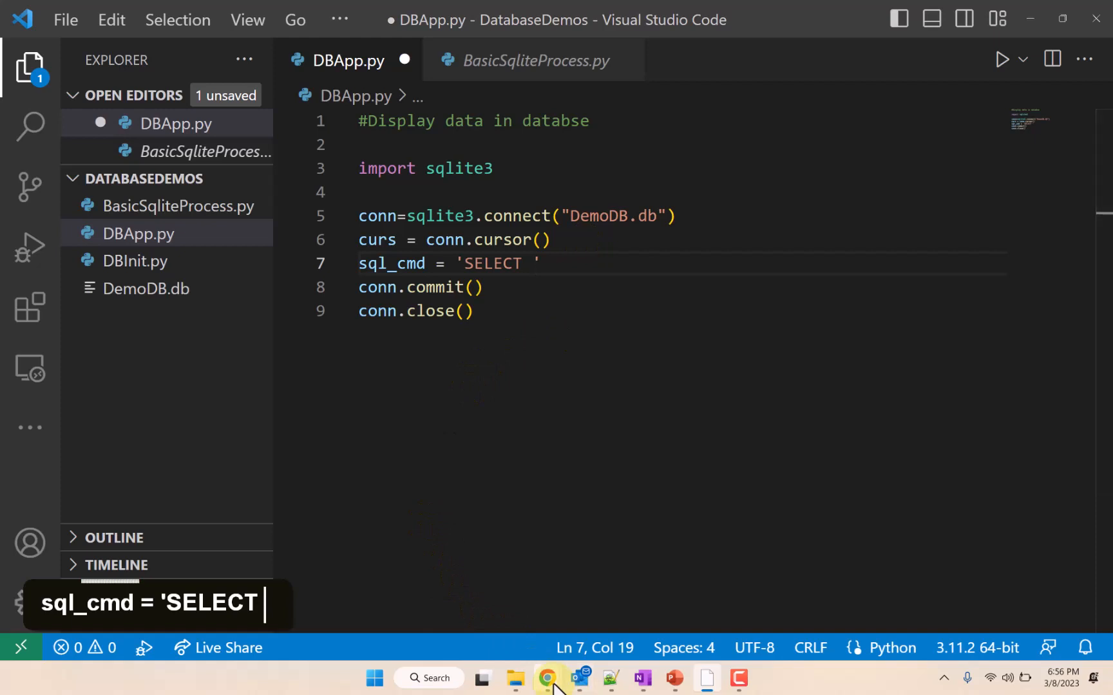
{"action": "mouse_move", "coordinate": [544, 679]}
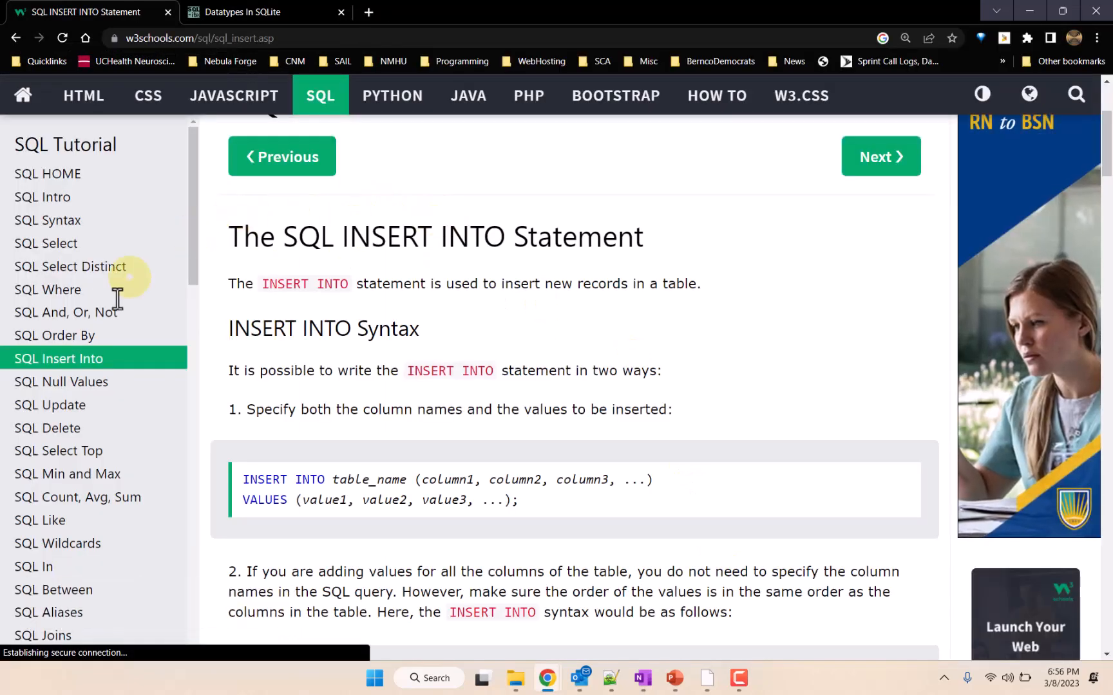
Step: Bring up the w3schools SQL SELECT Statement page at its SELECT ... FROM table_name syntax
{"action": "double_click", "coordinate": [46, 243]}
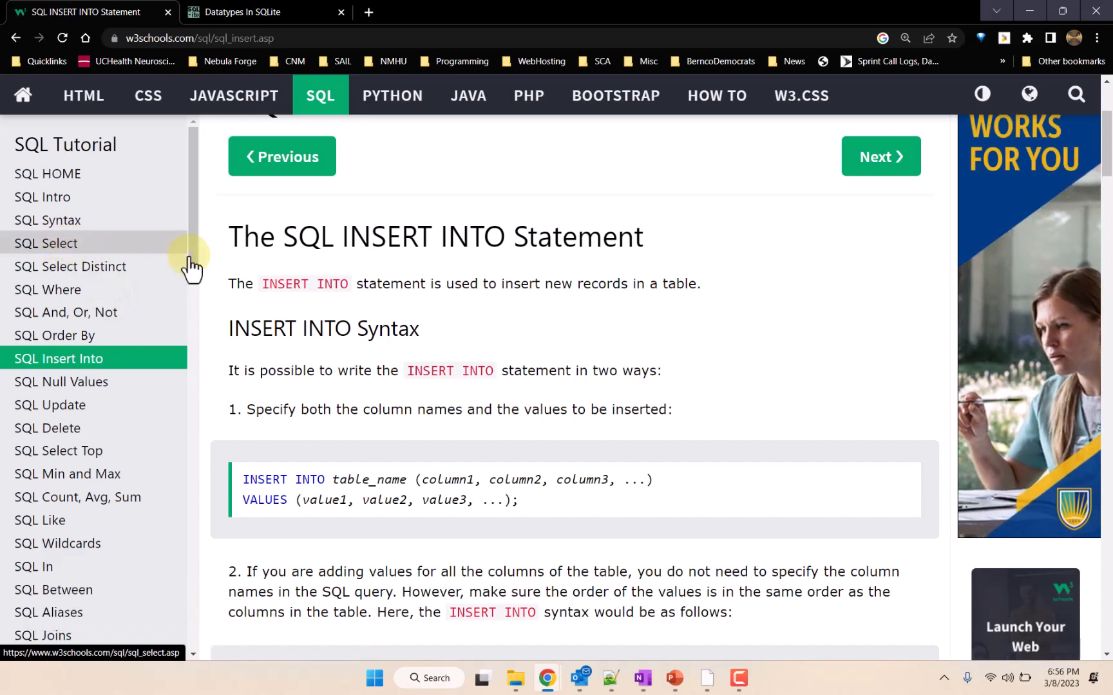
{"action": "mouse_move", "coordinate": [67, 245]}
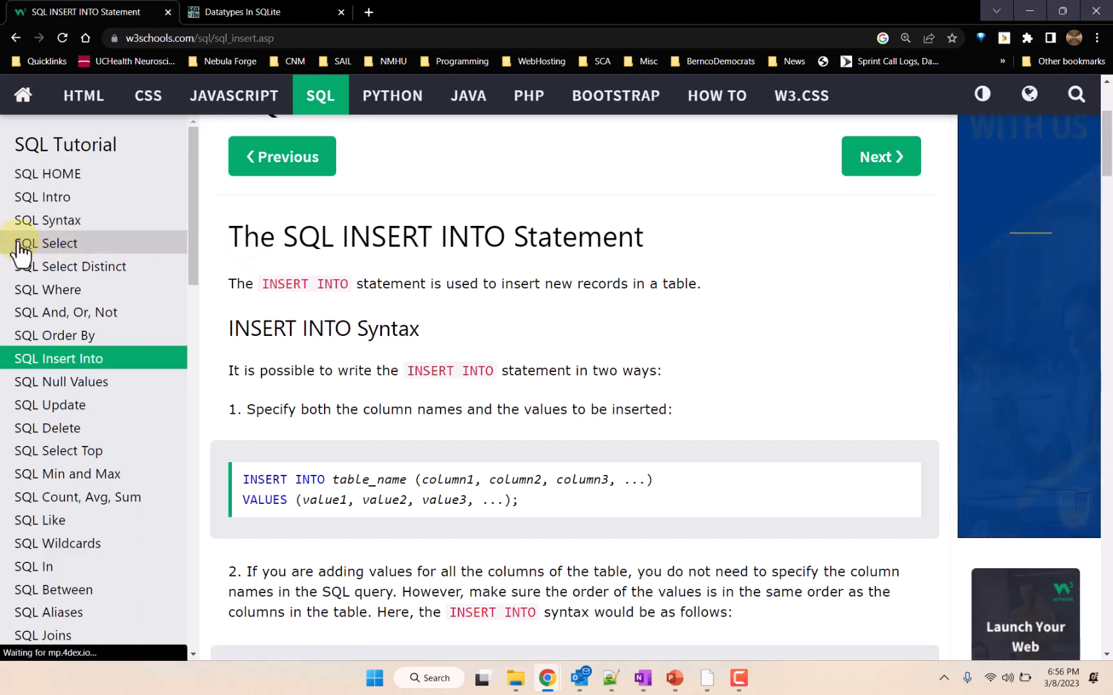
{"action": "double_click", "coordinate": [679, 283]}
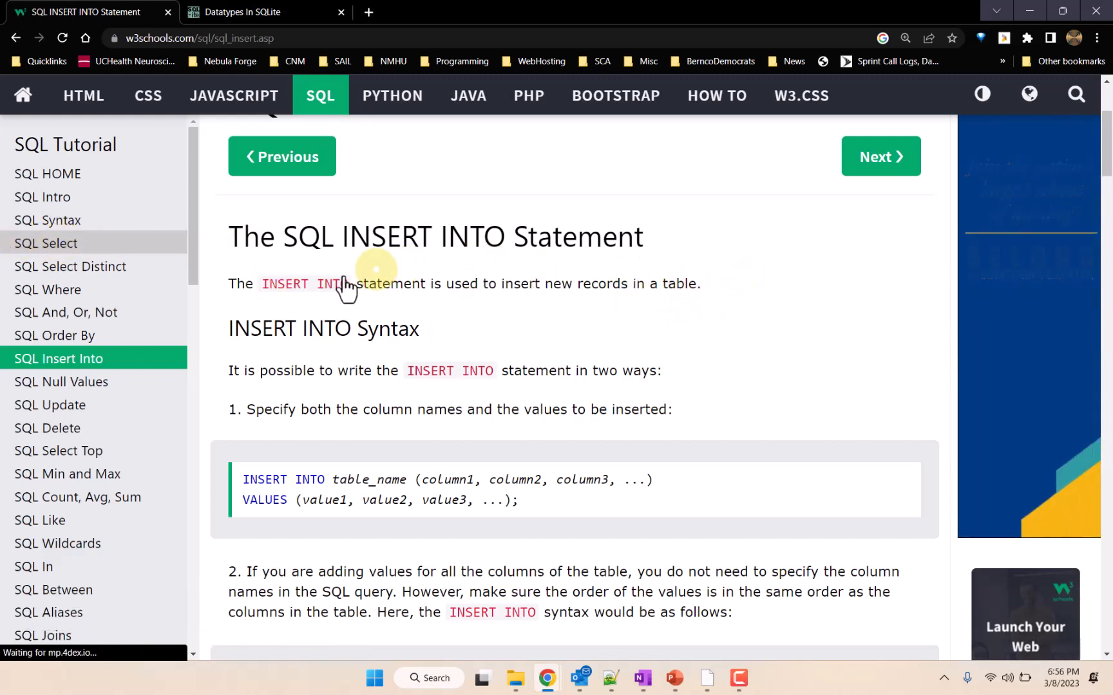
{"action": "mouse_move", "coordinate": [110, 255]}
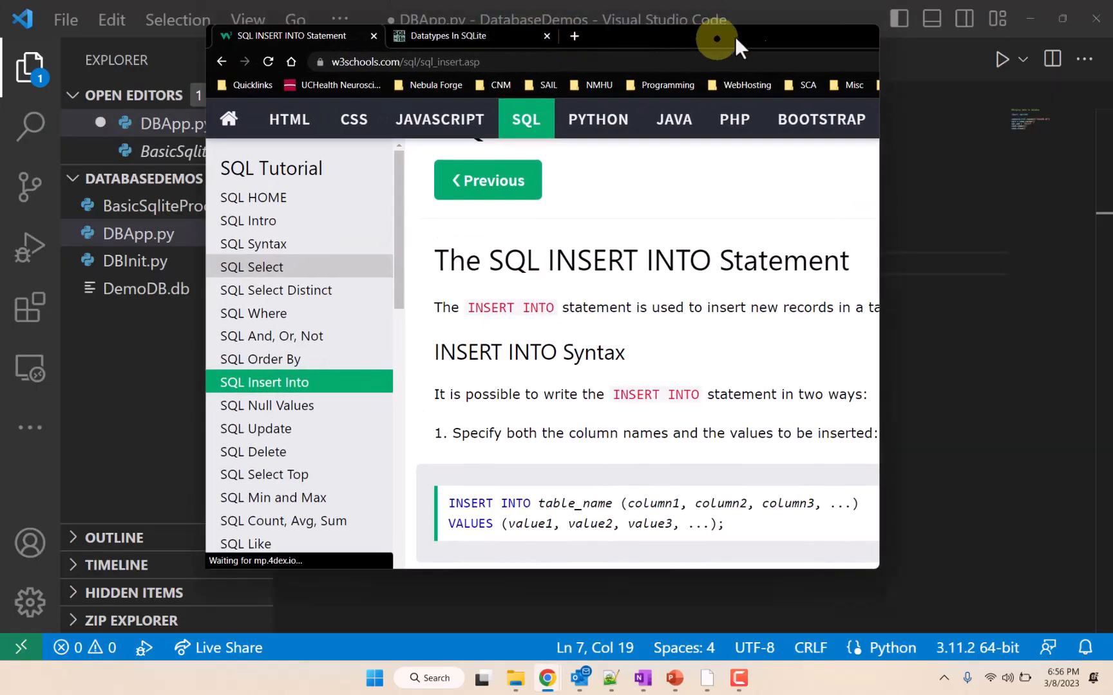
{"action": "mouse_move", "coordinate": [251, 266]}
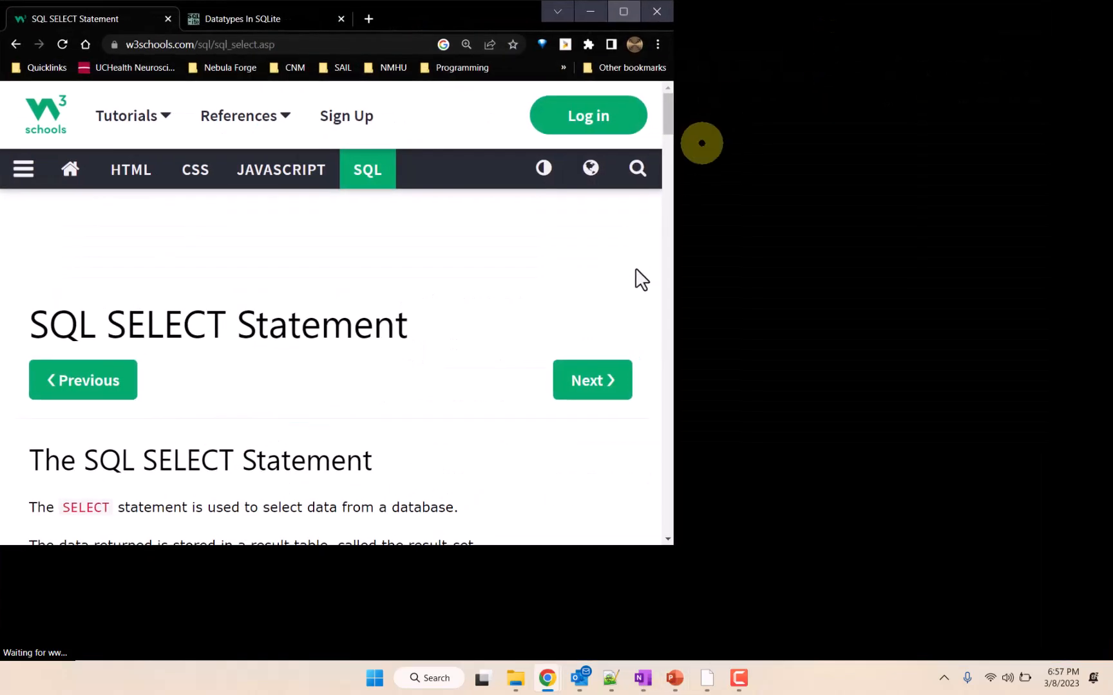
{"action": "scroll", "scroll_direction": "down", "scroll_amount": 3}
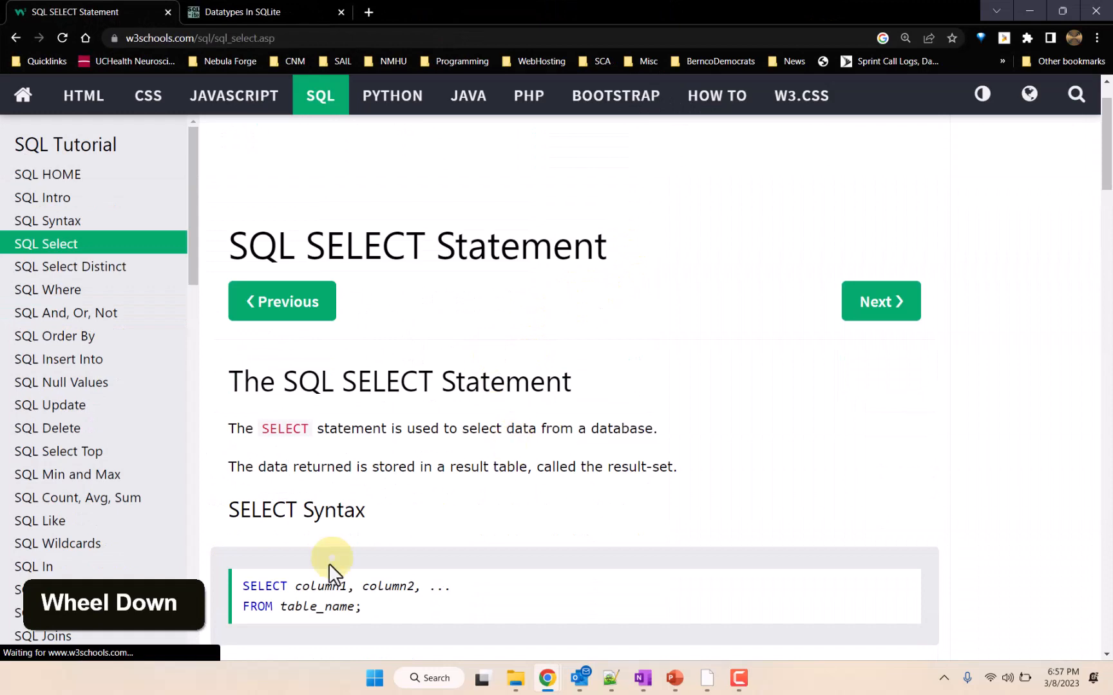
{"action": "scroll", "scroll_direction": "down", "scroll_amount": 3}
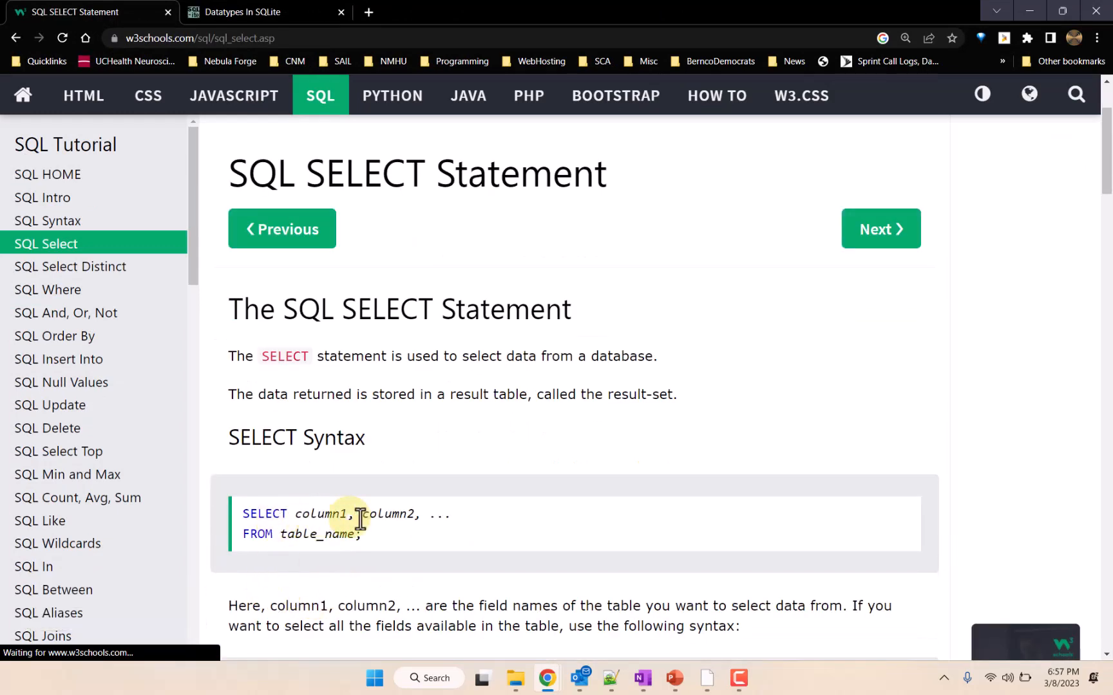
{"action": "mouse_move", "coordinate": [303, 539]}
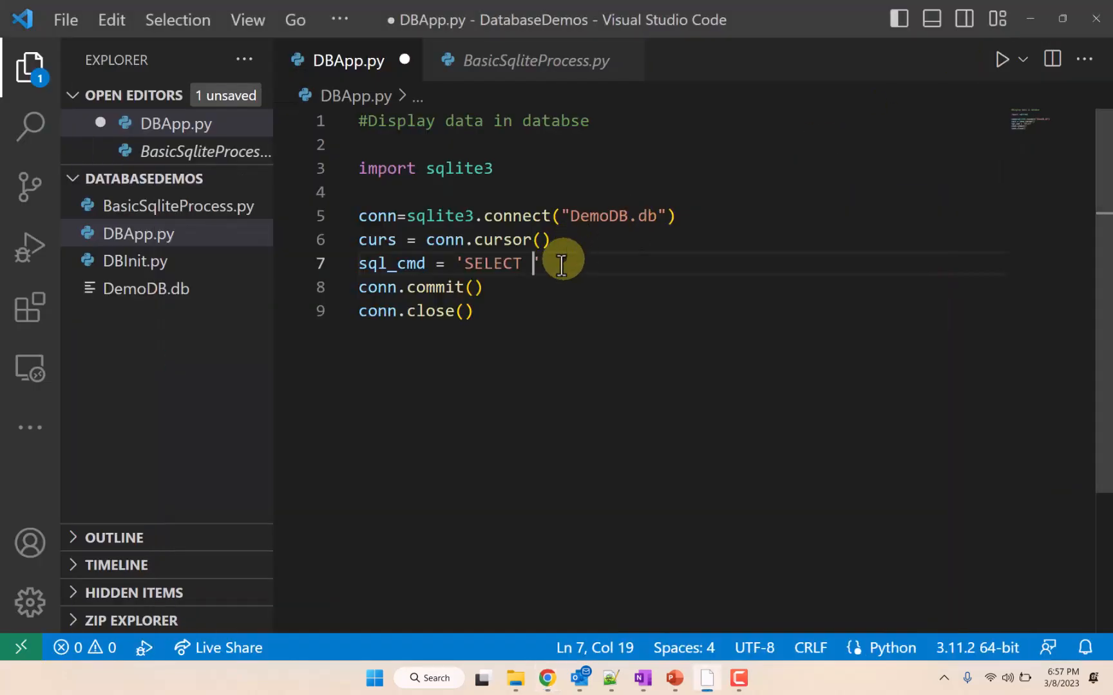
{"action": "mouse_move", "coordinate": [783, 332]}
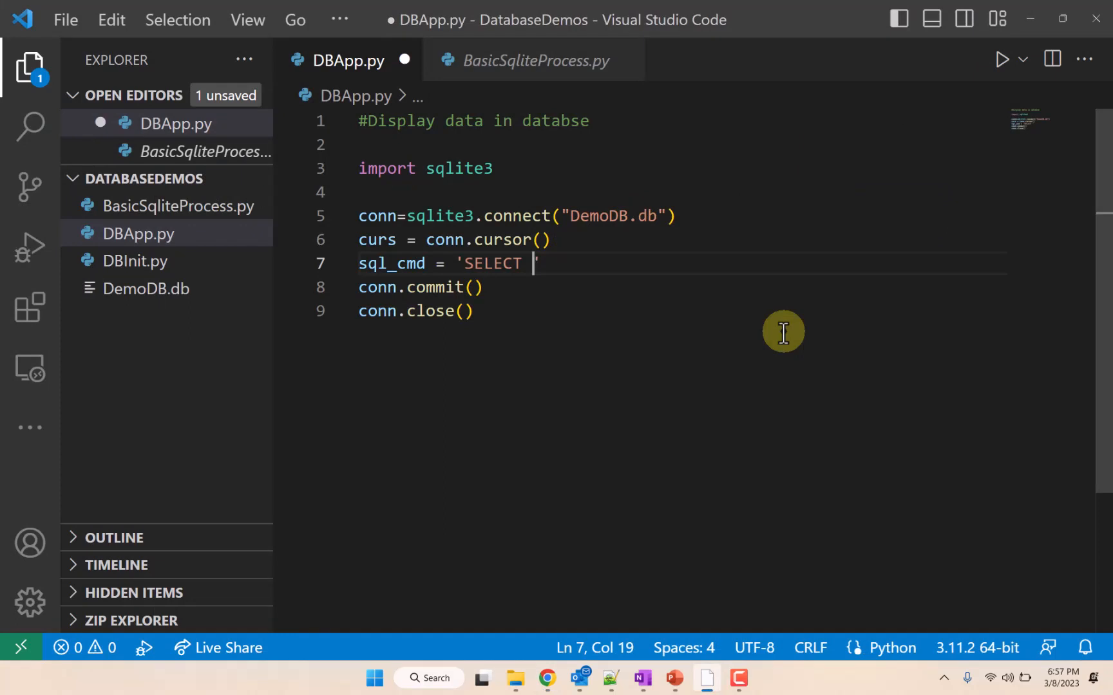
{"action": "mouse_move", "coordinate": [595, 324]}
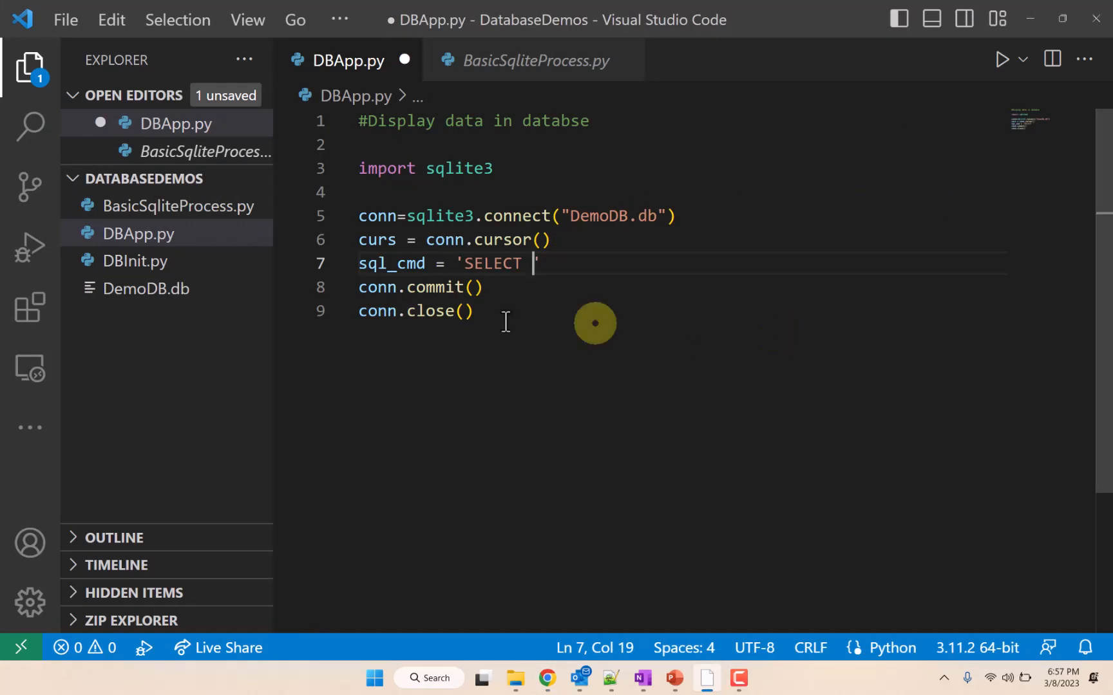
Step: Open DBInit.py and select the INSERT statement's field list Num1Field, Num2Field, StringField
{"action": "double_click", "coordinate": [136, 261]}
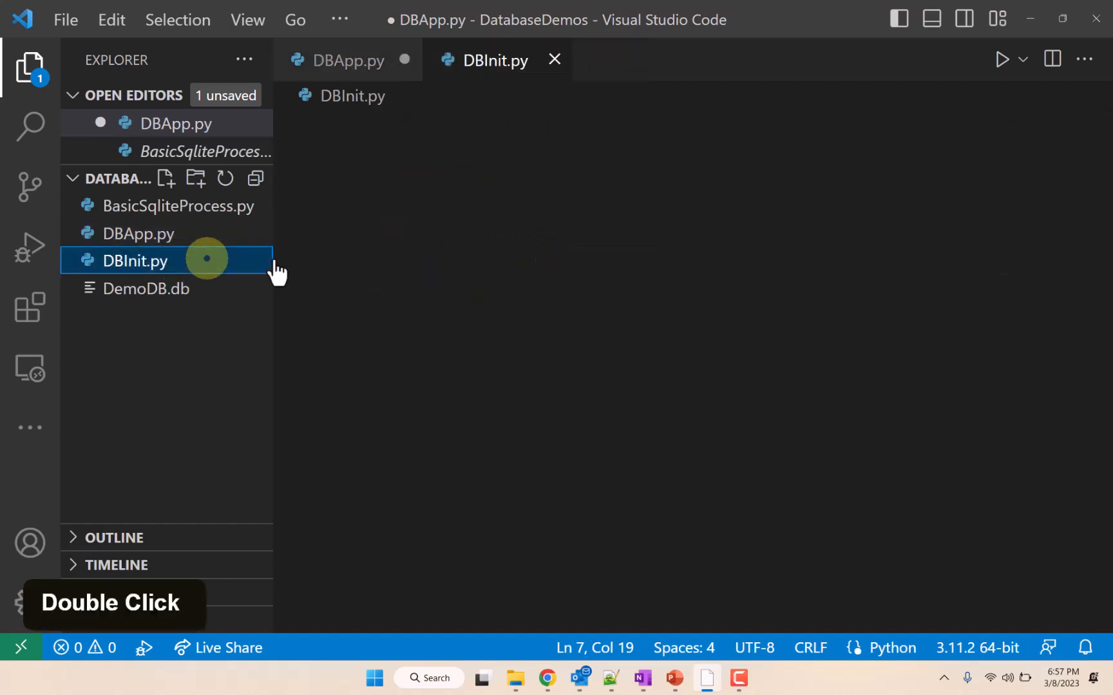
{"action": "double_click", "coordinate": [135, 260]}
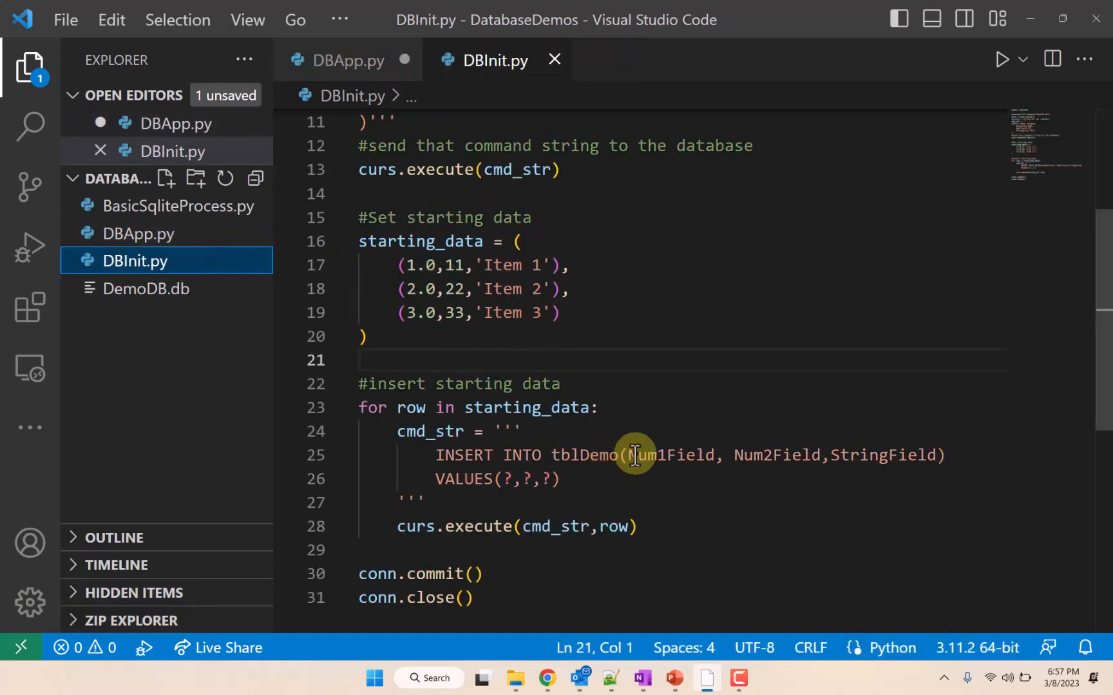
{"action": "left_click_drag", "start_coordinate": [629, 455], "coordinate": [931, 455]}
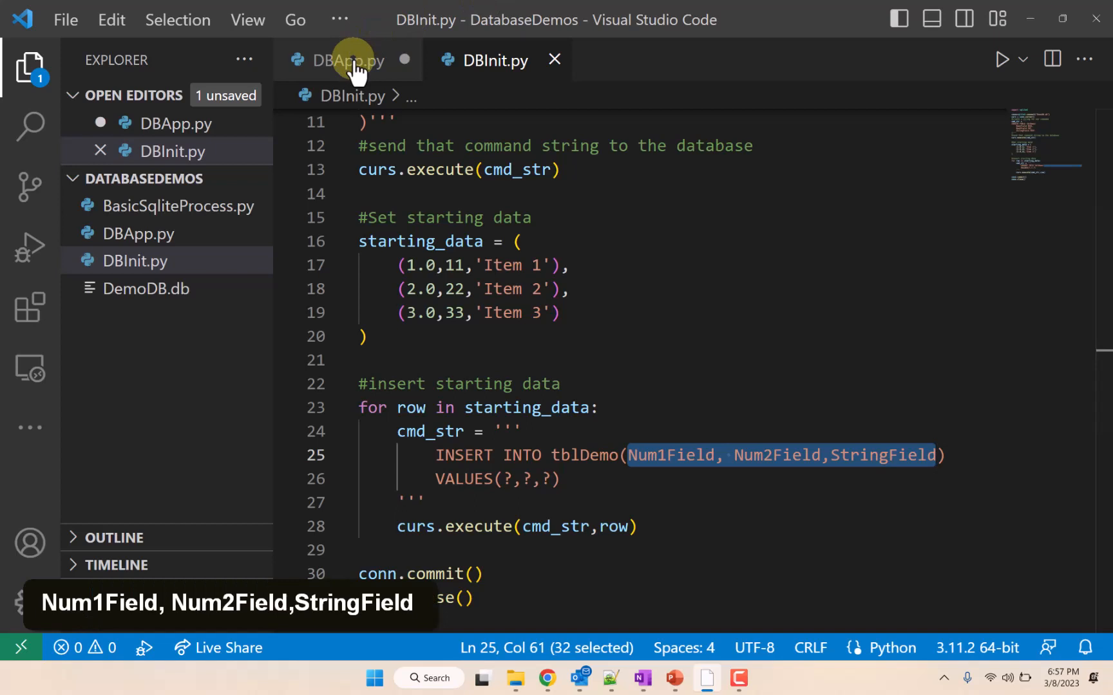
Step: Complete the query as SELECT Num1Field, Num2Field, StringField FROM tblDemo
{"action": "left_click", "coordinate": [349, 60]}
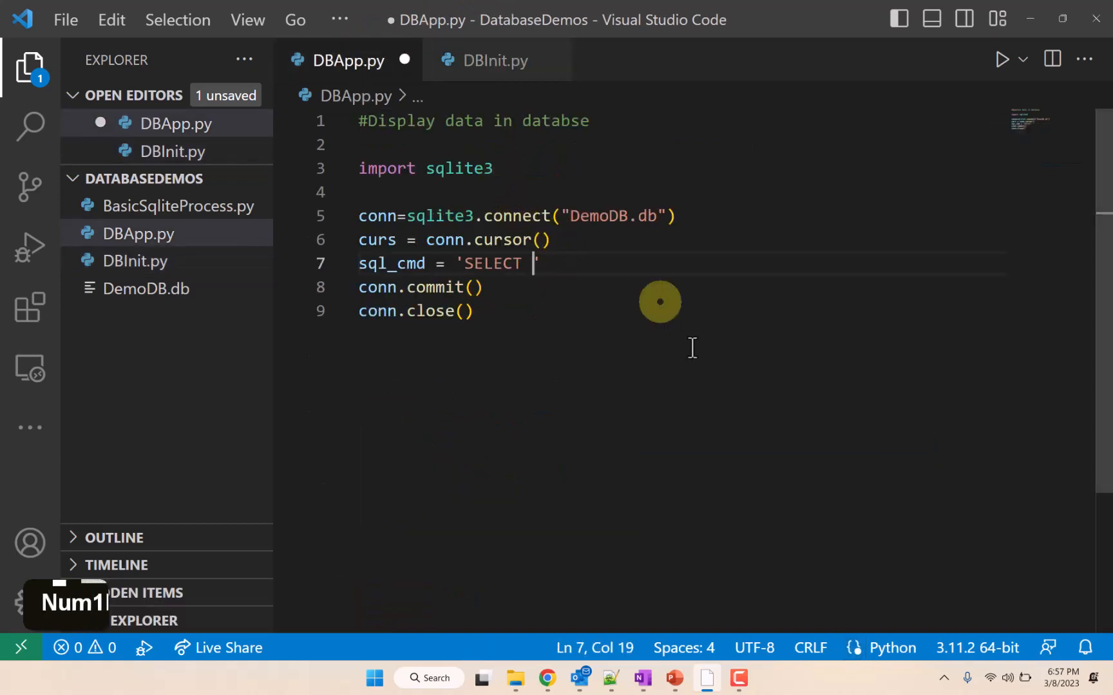
{"action": "type", "text": "Num1Field, Num2Field,StringField"}
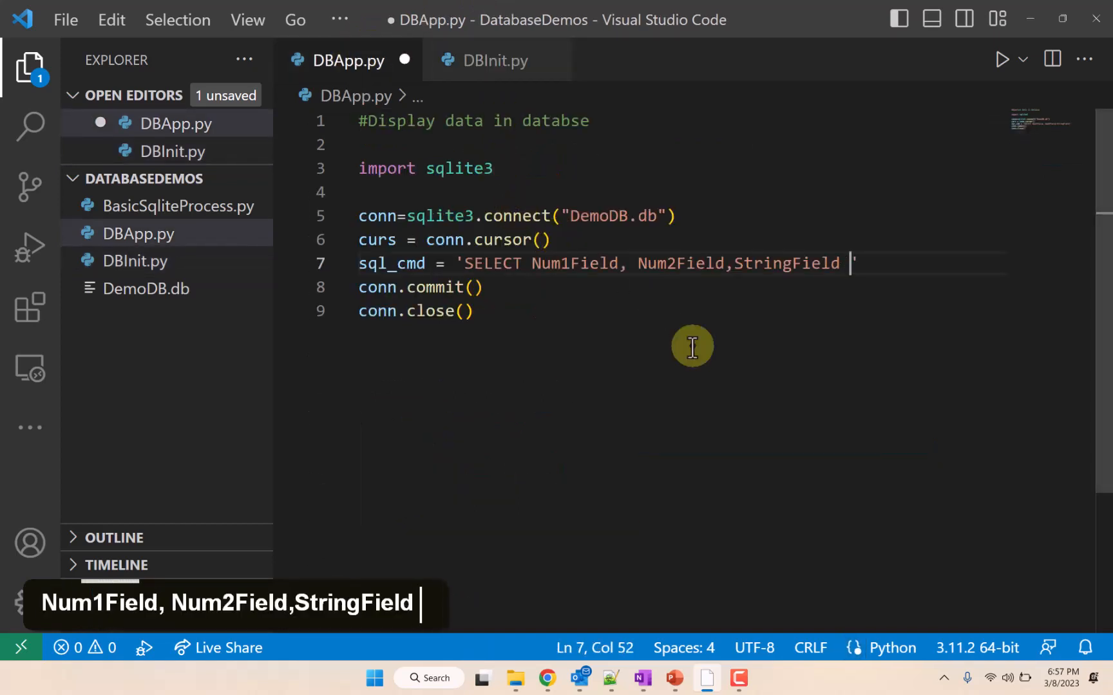
{"action": "type", "text": "FROM tbl"}
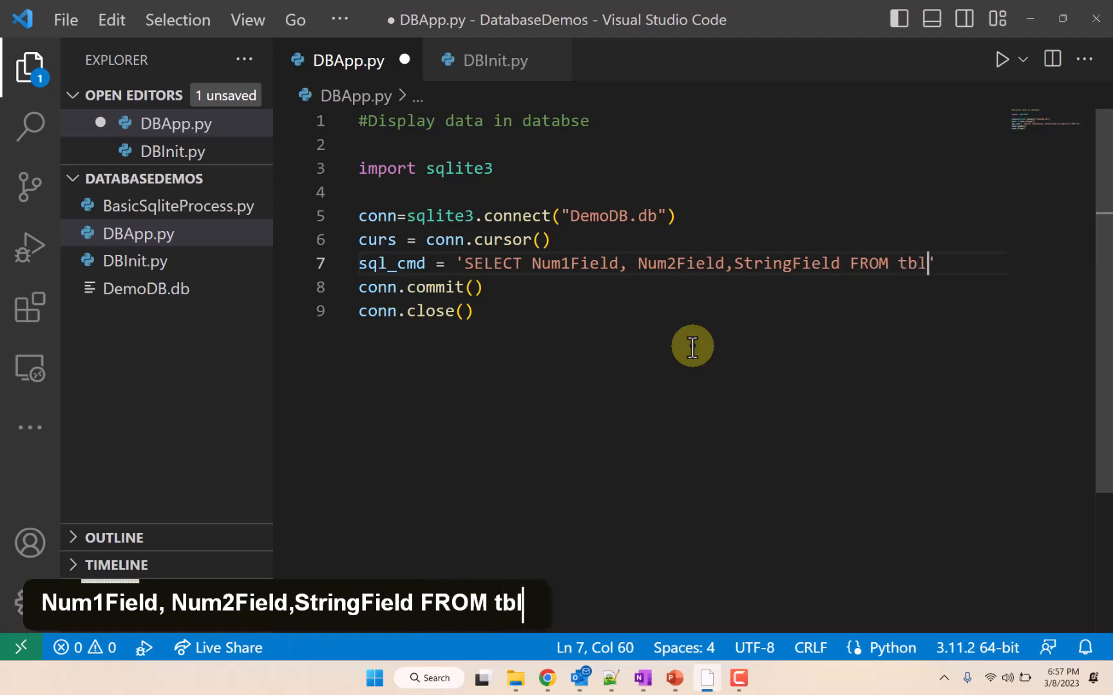
{"action": "type", "text": "Demo"}
{"action": "type", "text": "curs."}
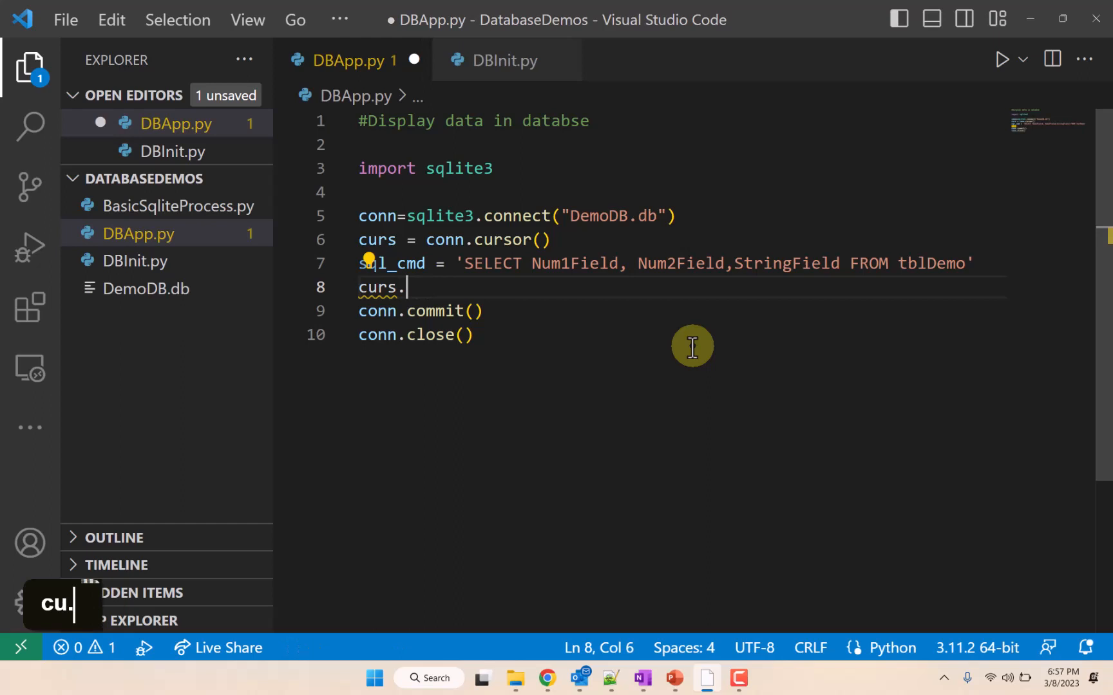
Step: Execute sql_cmd with the cursor, keeping the execute call free of a data assignment
{"action": "type", "text": "execute(sql"}
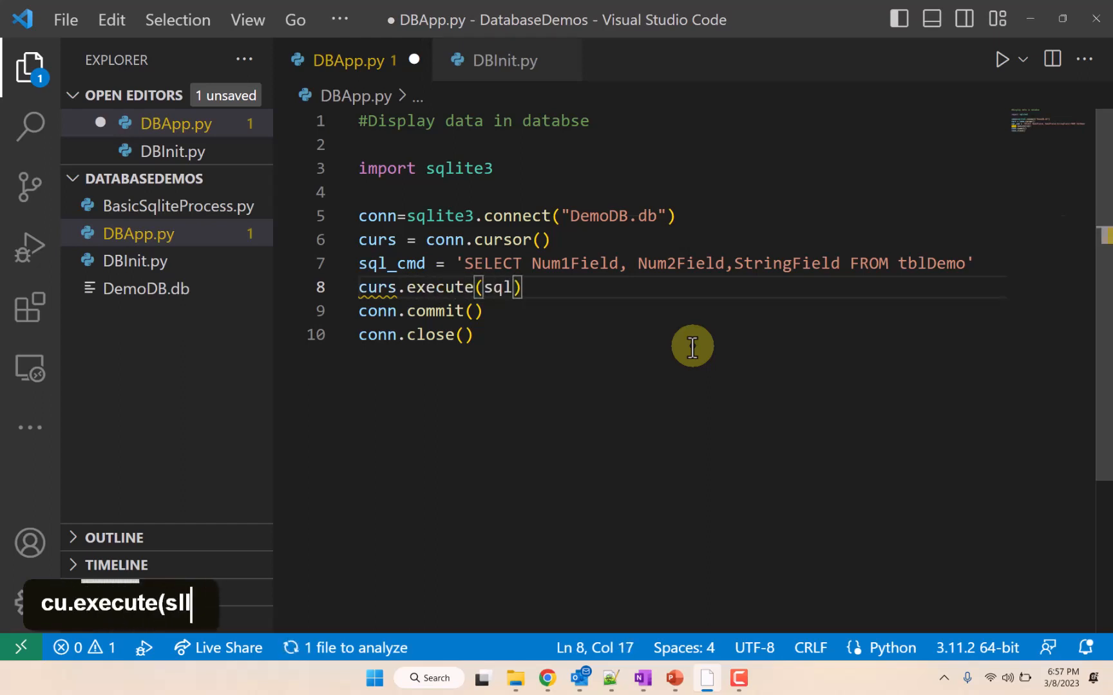
{"action": "type", "text": "_cmd"}
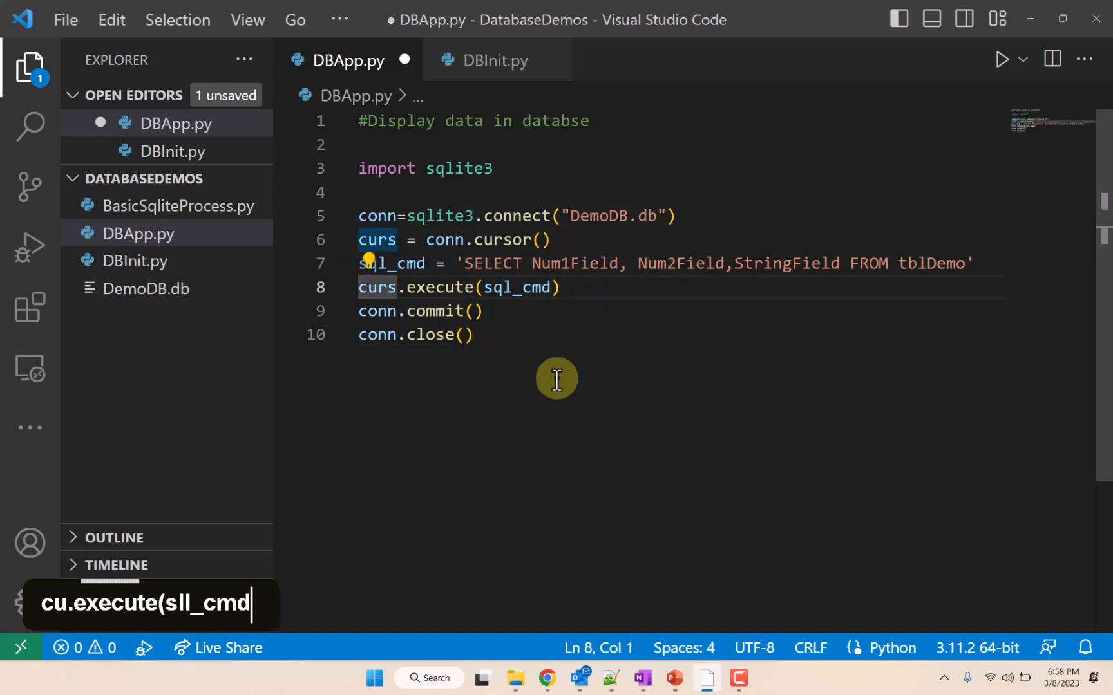
{"action": "type", "text": "data ="}
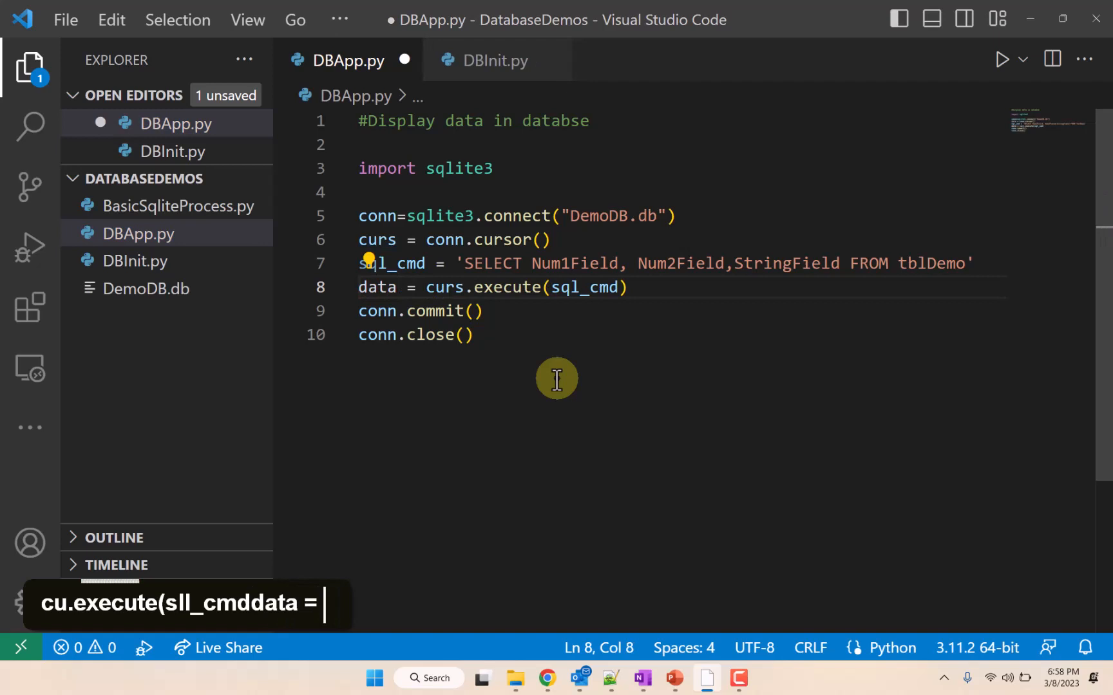
{"action": "mouse_move", "coordinate": [497, 287]}
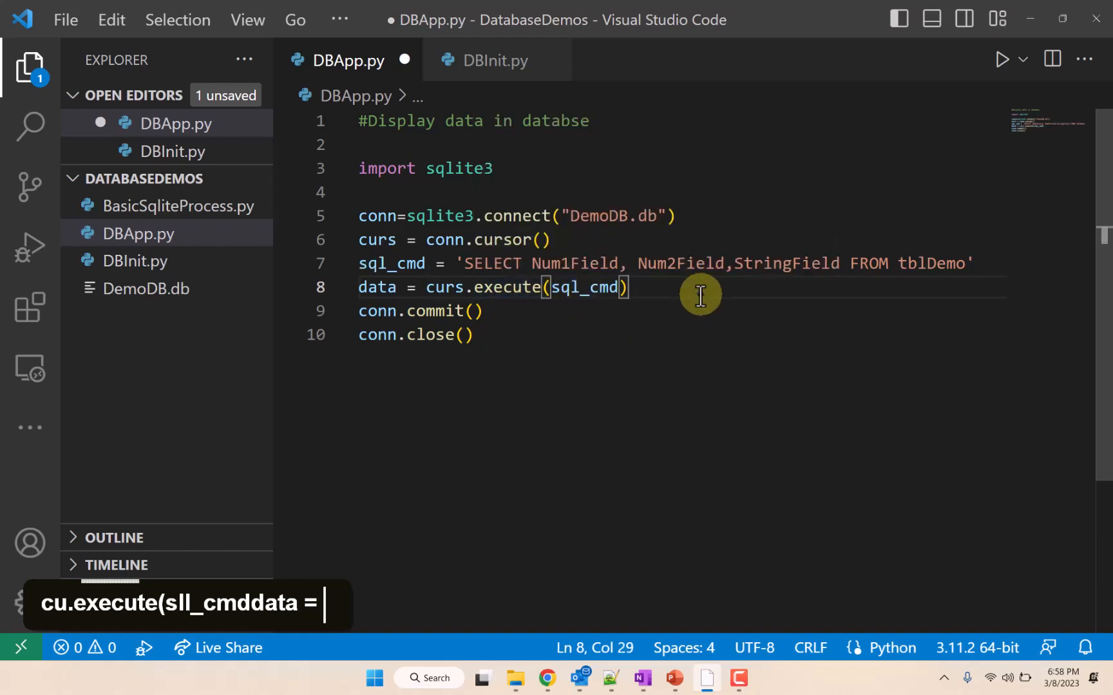
{"action": "key", "text": "Enter"}
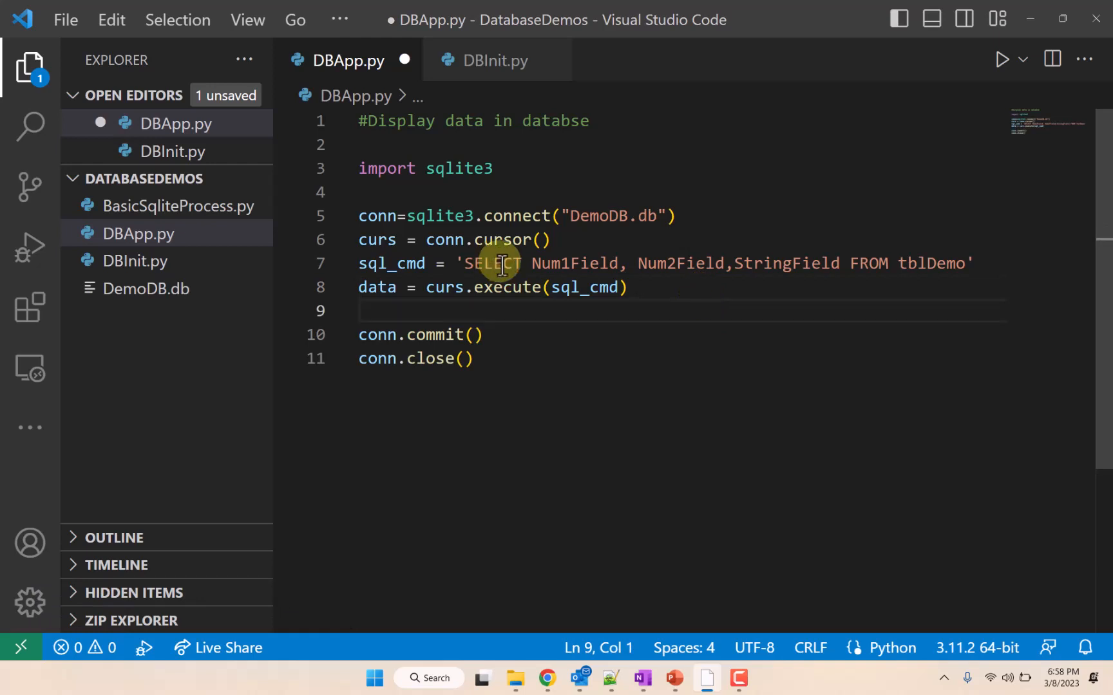
{"action": "double_click", "coordinate": [376, 287]}
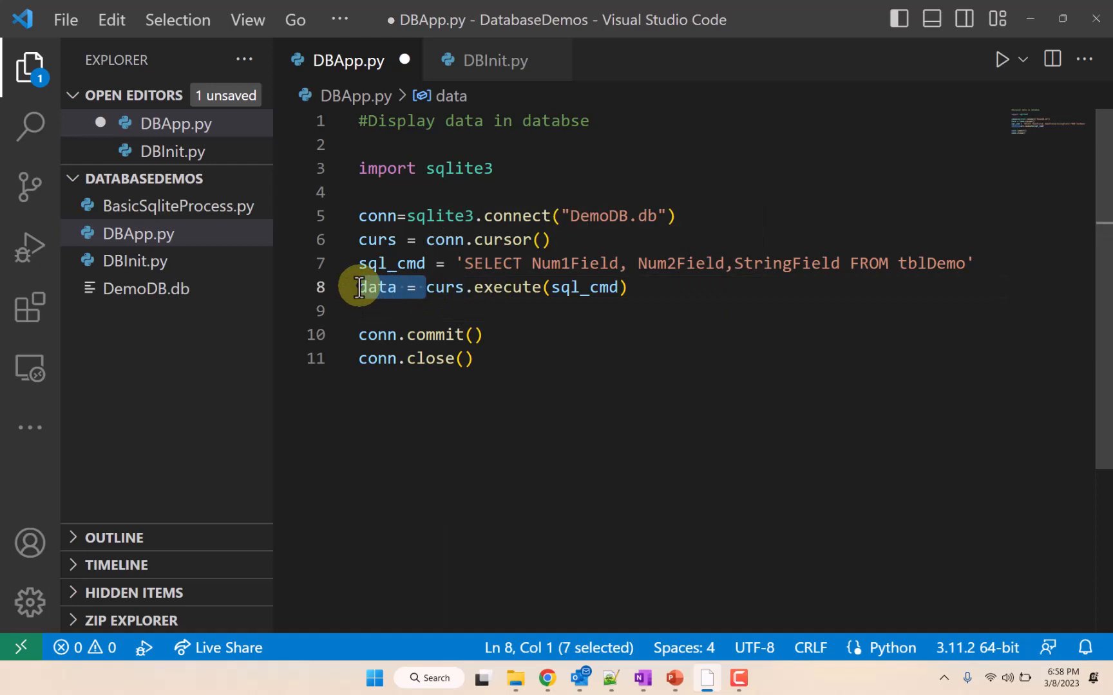
{"action": "key", "text": "Delete"}
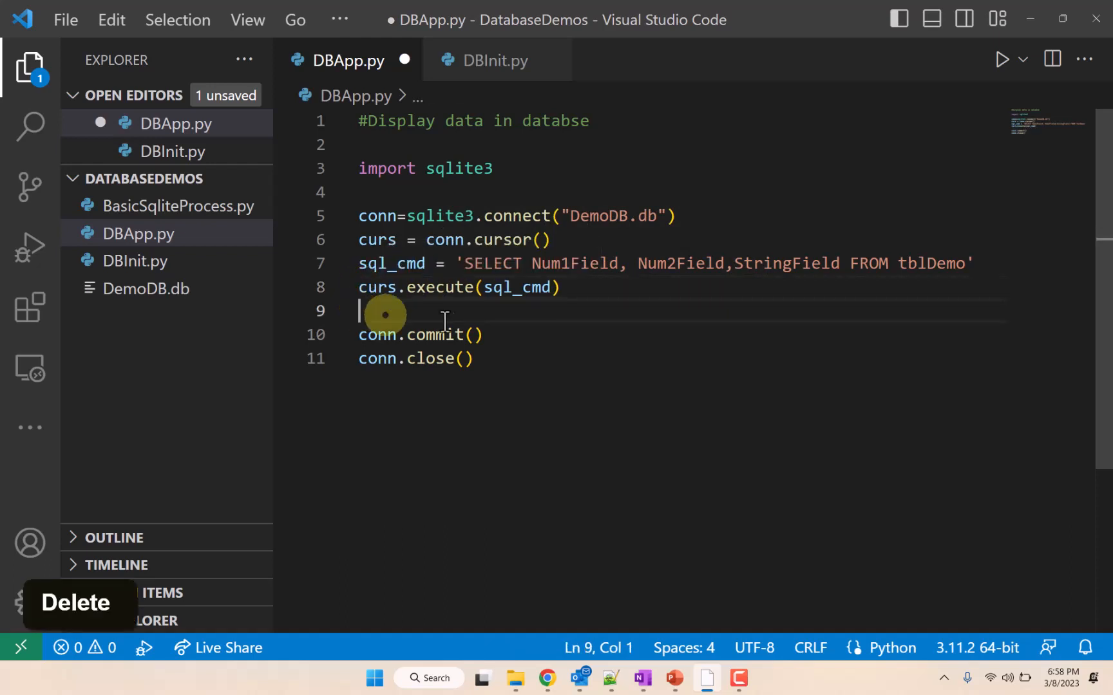
{"action": "type", "text": "Num1Field, Num2Field,StringField"}
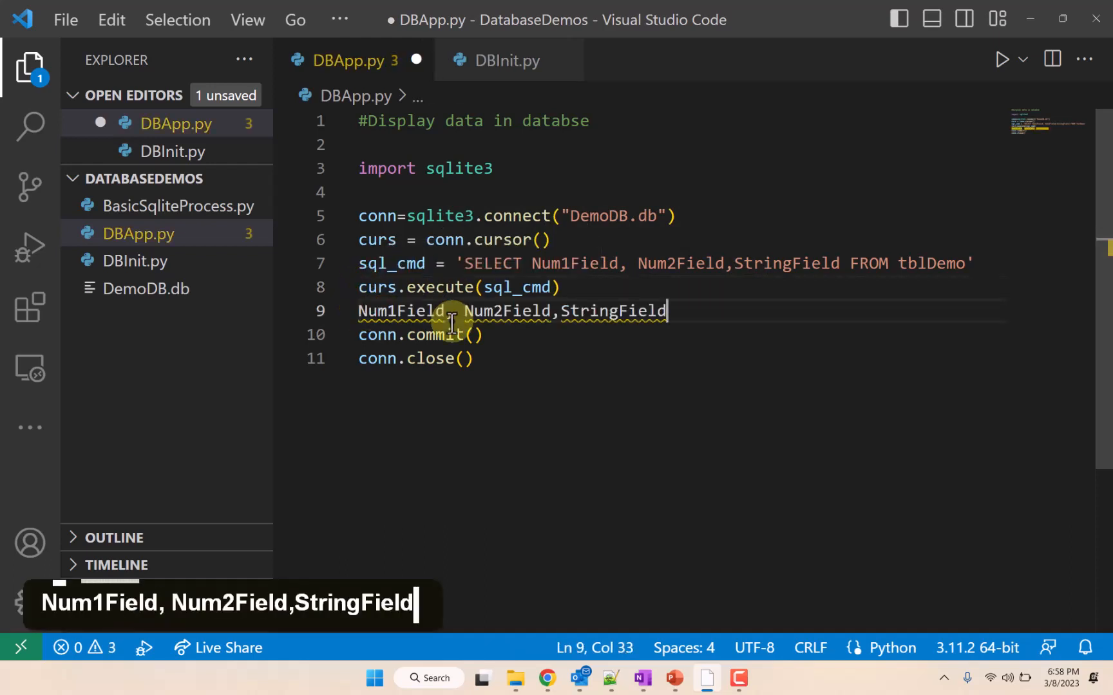
Step: Store curs.fetchall() in data and tidy the execute and fetchall lines
{"action": "type", "text": "data"}
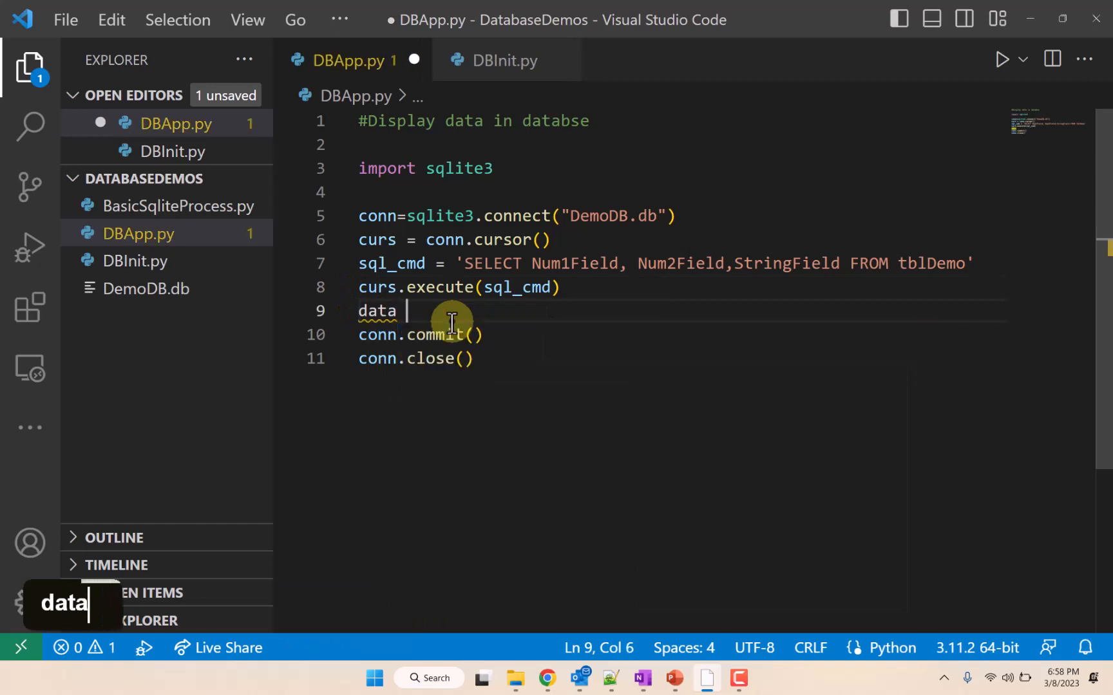
{"action": "type", "text": "= curs"}
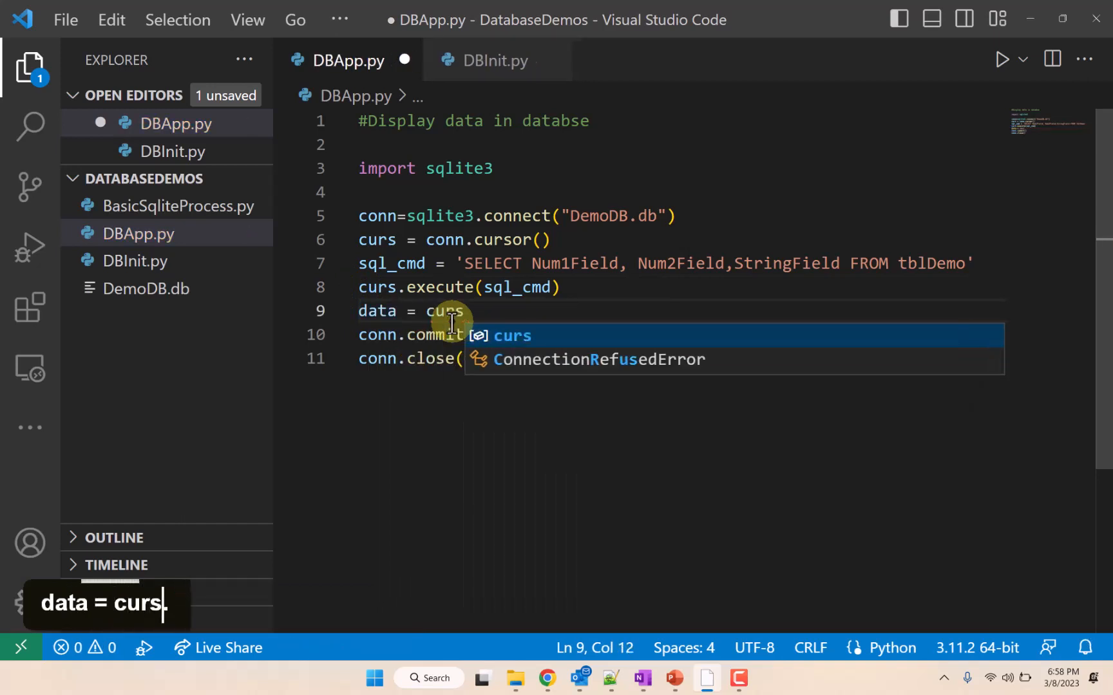
{"action": "type", "text": ".fe"}
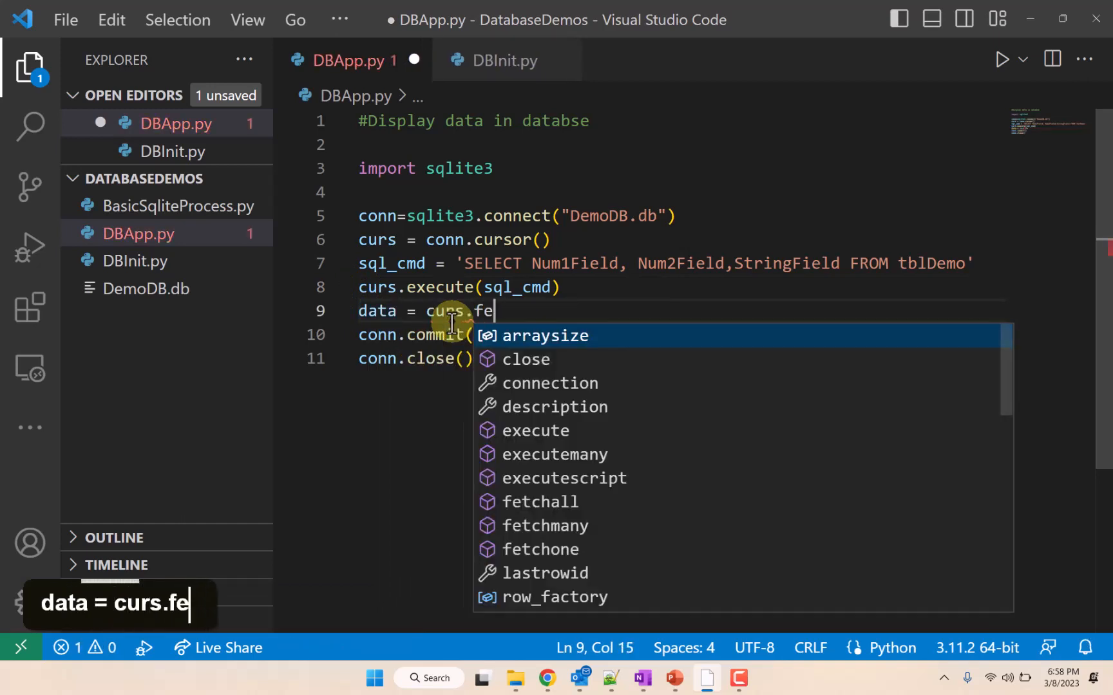
{"action": "type", "text": "c"}
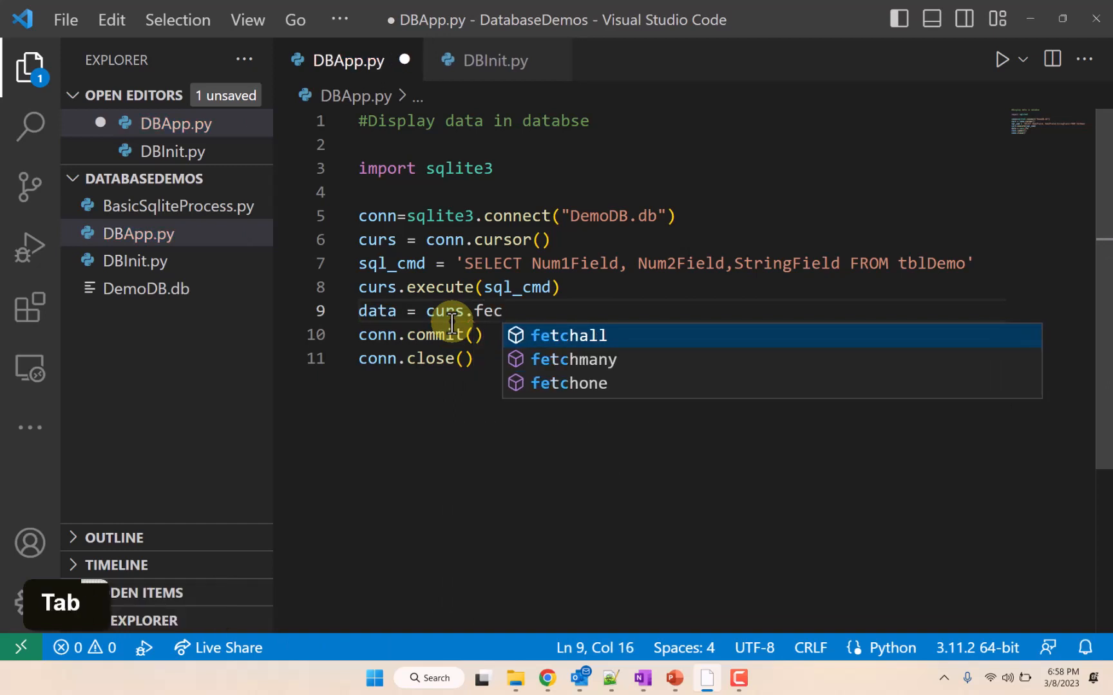
{"action": "key", "text": "Tab"}
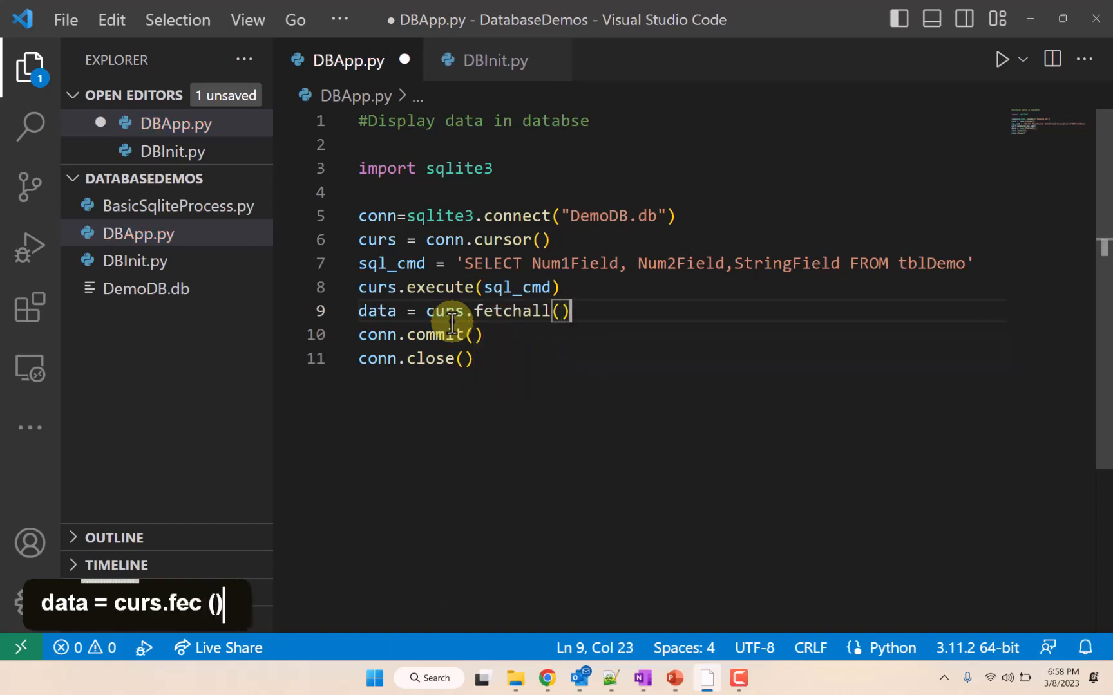
{"action": "mouse_move", "coordinate": [550, 297]}
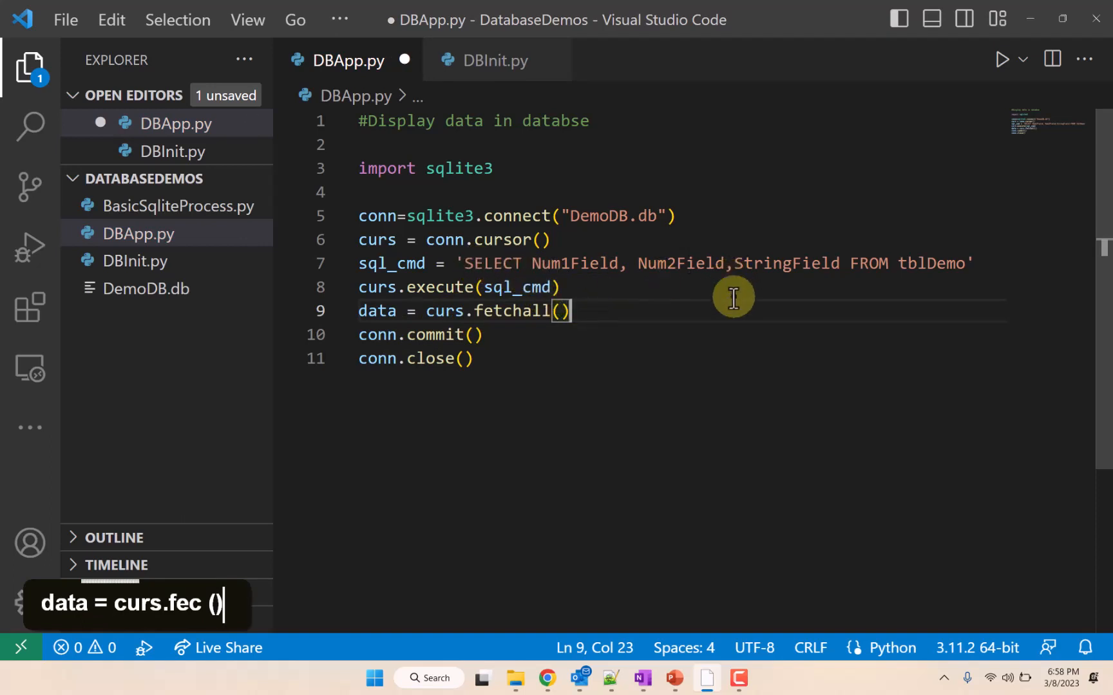
{"action": "mouse_move", "coordinate": [842, 273]}
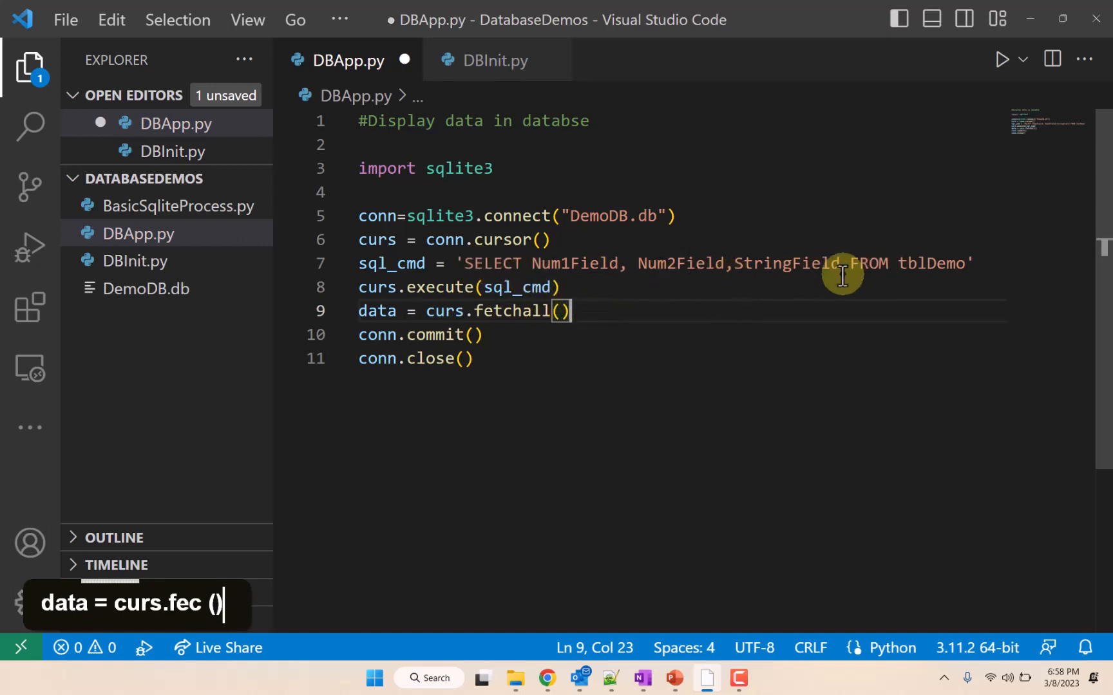
{"action": "mouse_move", "coordinate": [685, 268]}
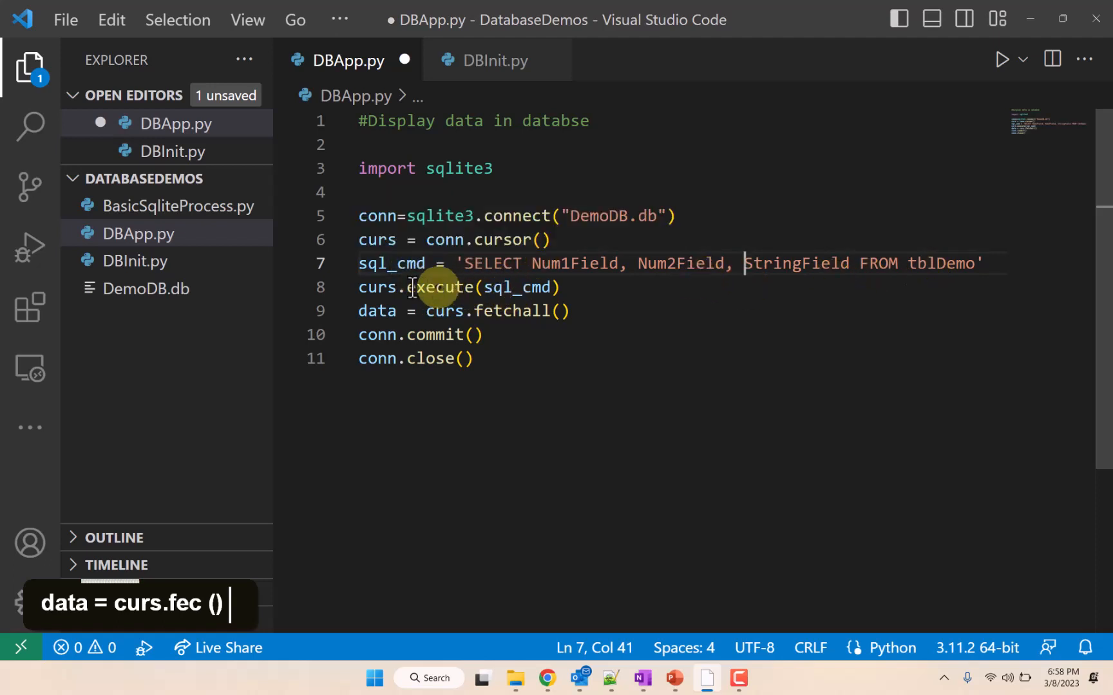
{"action": "double_click", "coordinate": [378, 287]}
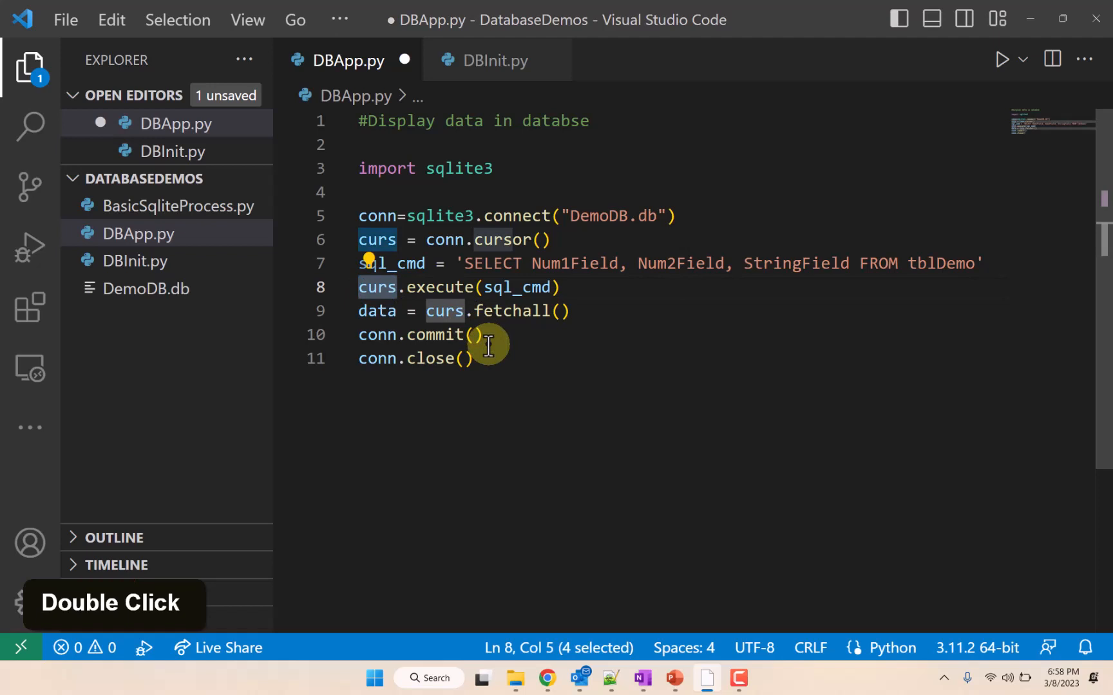
{"action": "double_click", "coordinate": [512, 310]}
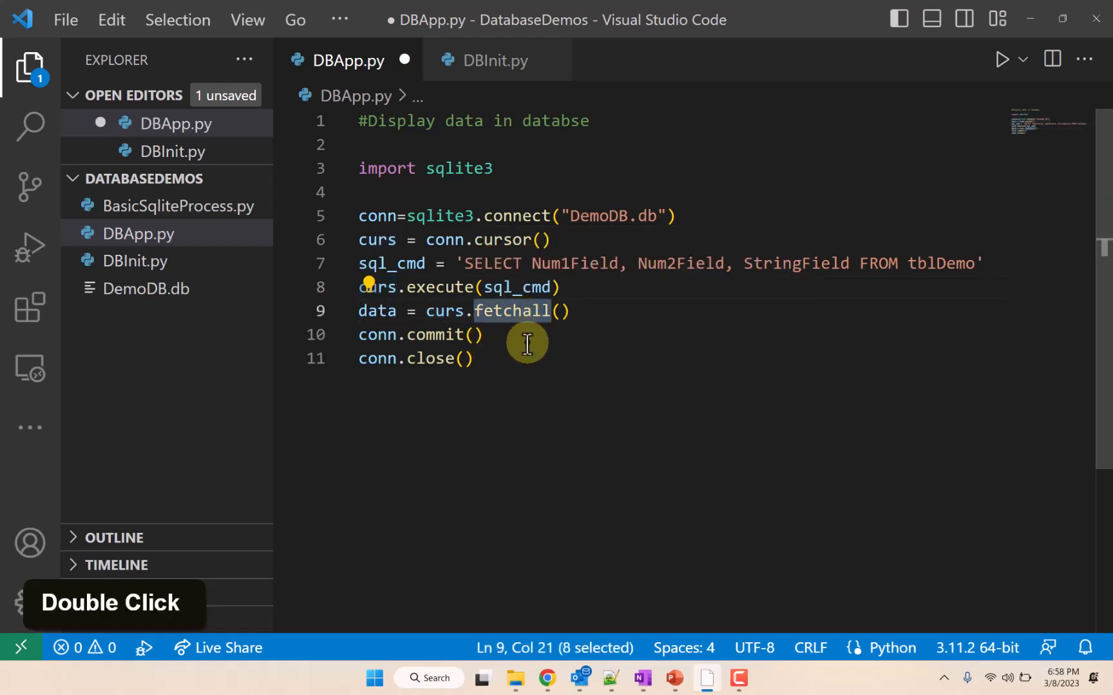
{"action": "double_click", "coordinate": [378, 311]}
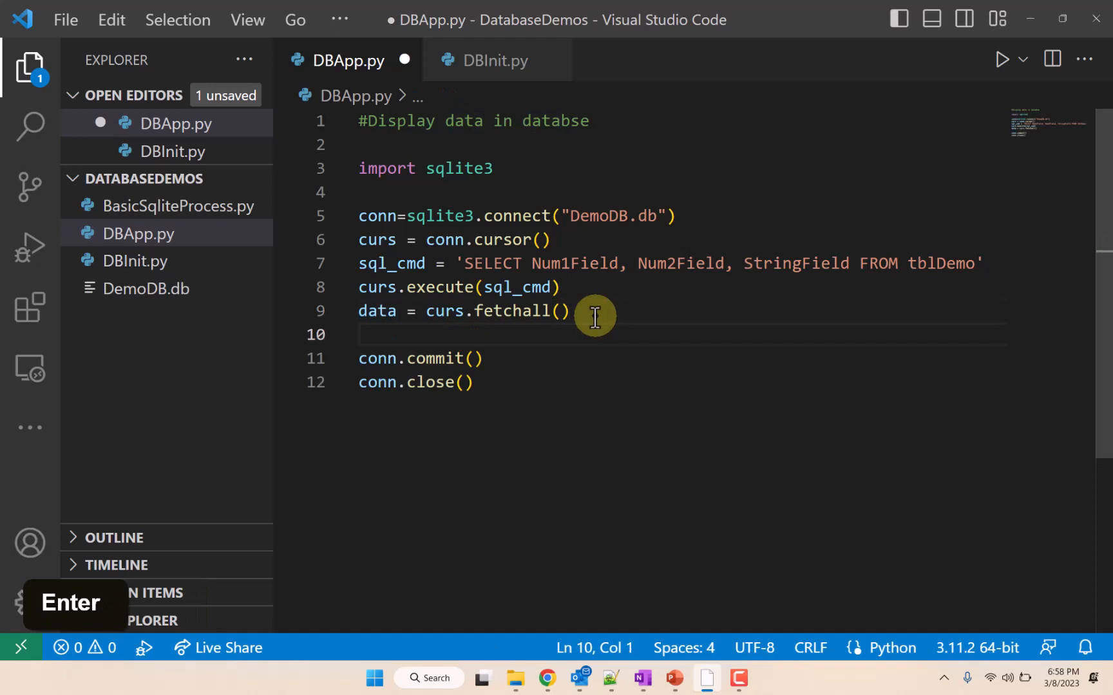
{"action": "key", "text": "Backspace"}
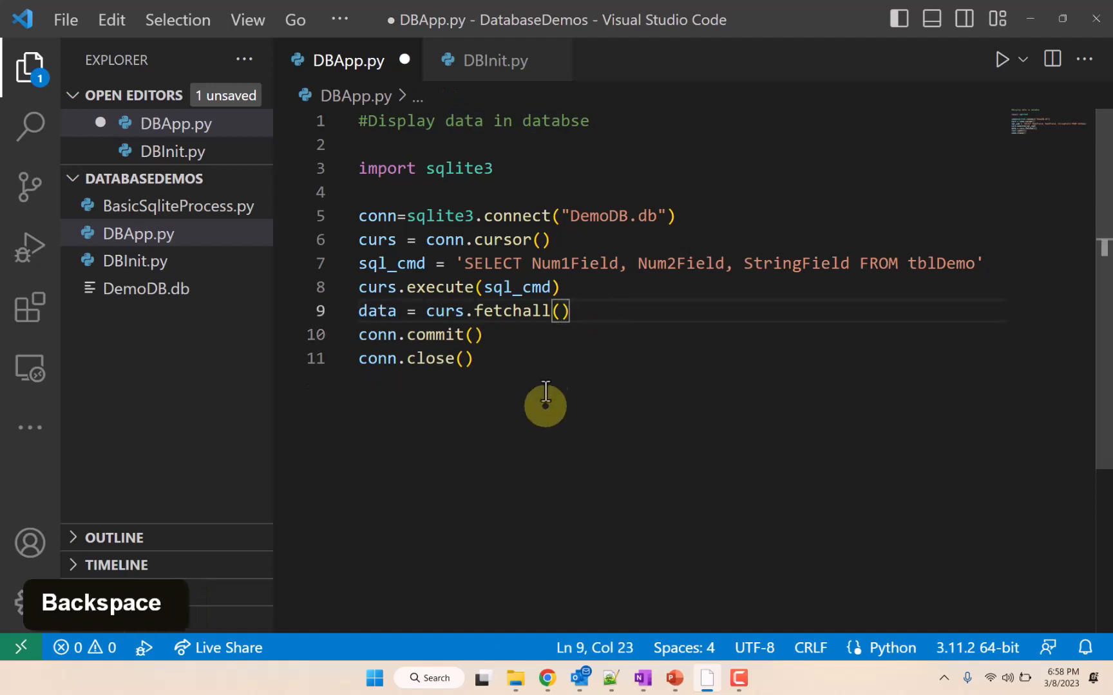
{"action": "key", "text": "enter"}
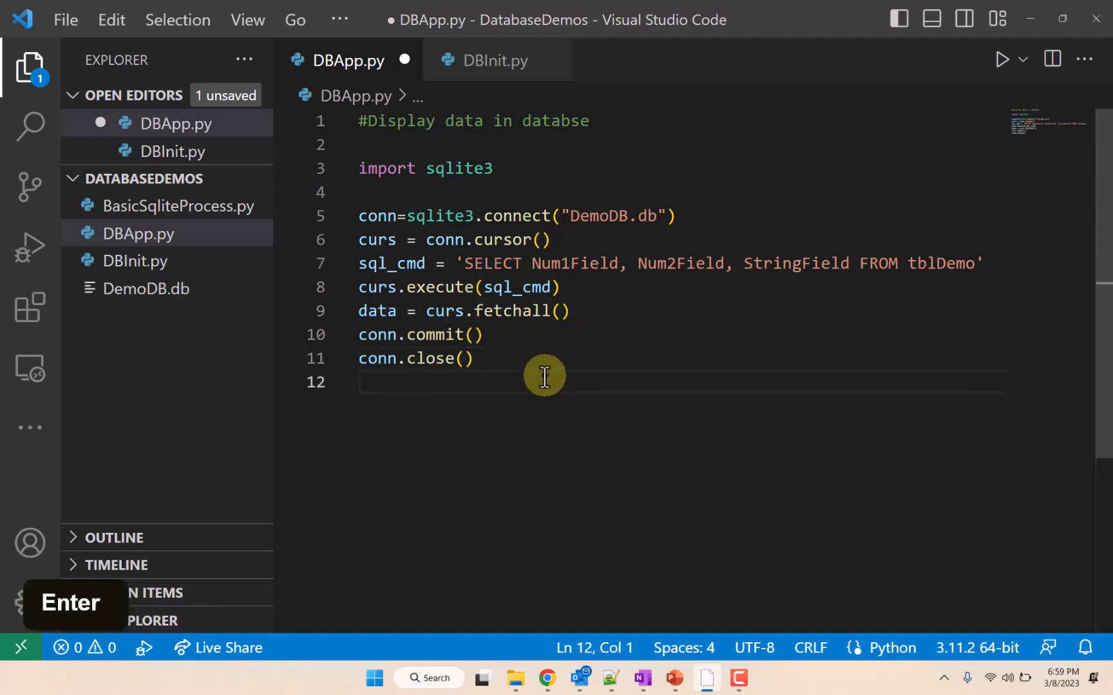
Step: End the script with print(data) and run it to print the three tblDemo rows
{"action": "type", "text": "print"}
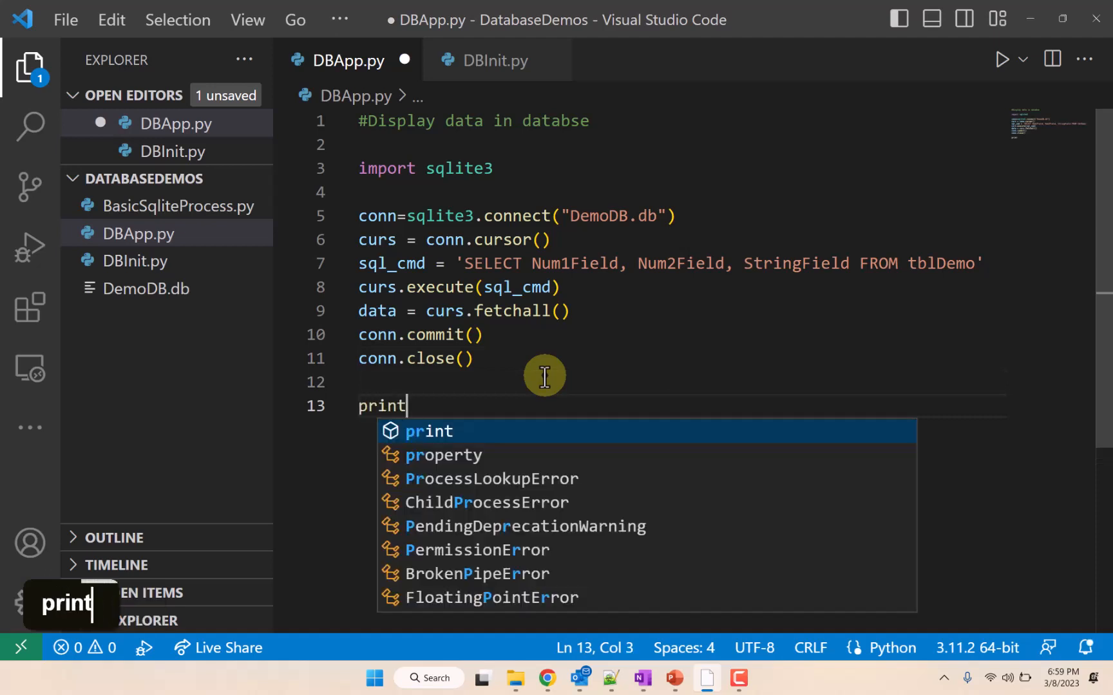
{"action": "type", "text": "(data"}
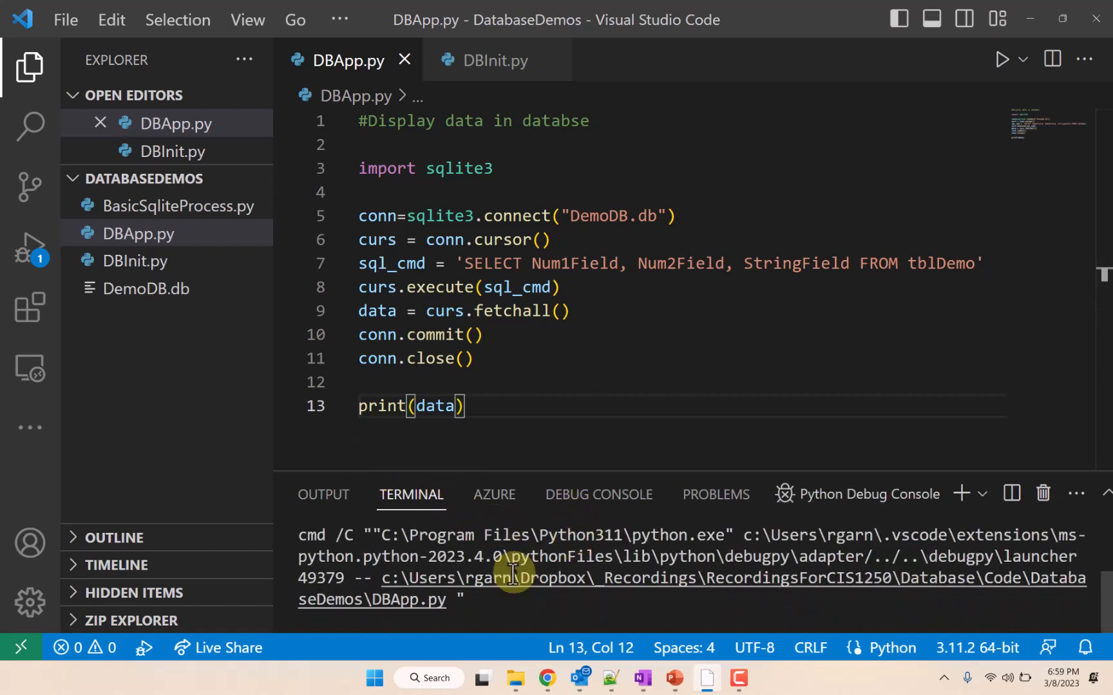
{"action": "left_click", "coordinate": [1002, 59]}
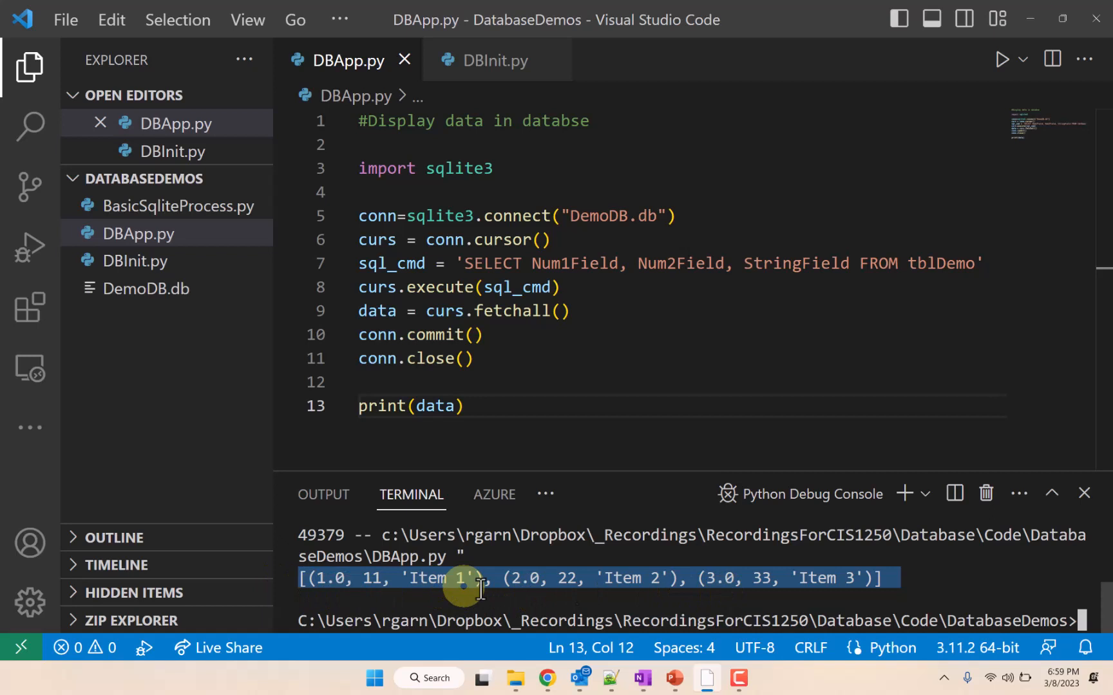
{"action": "mouse_move", "coordinate": [441, 578]}
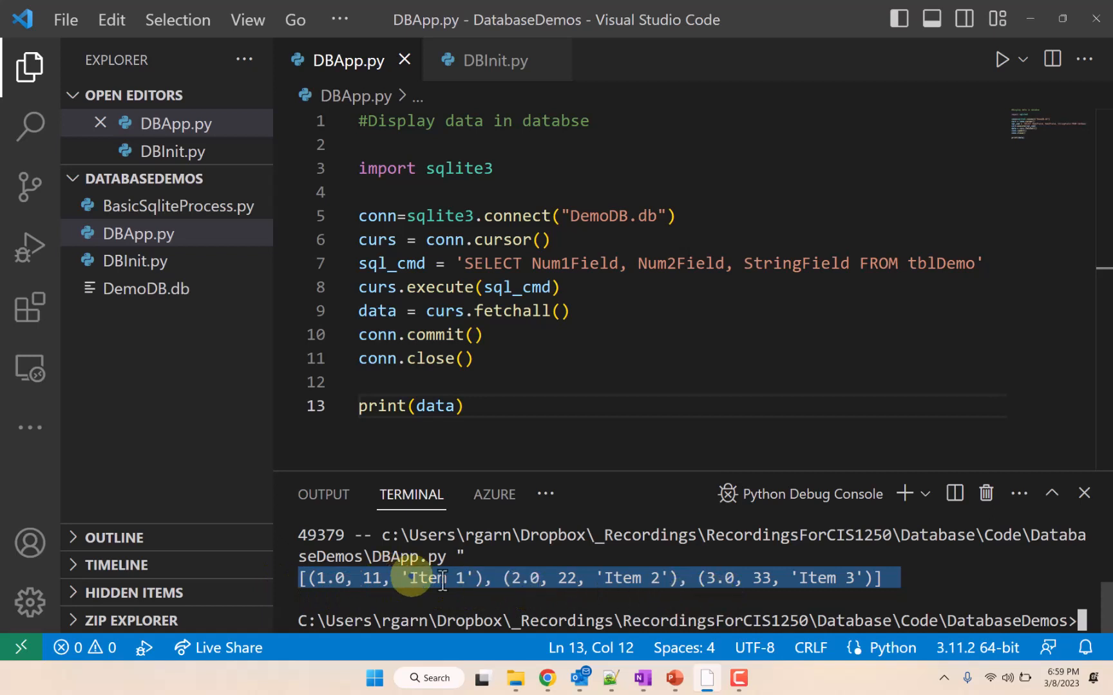
{"action": "mouse_move", "coordinate": [365, 503]}
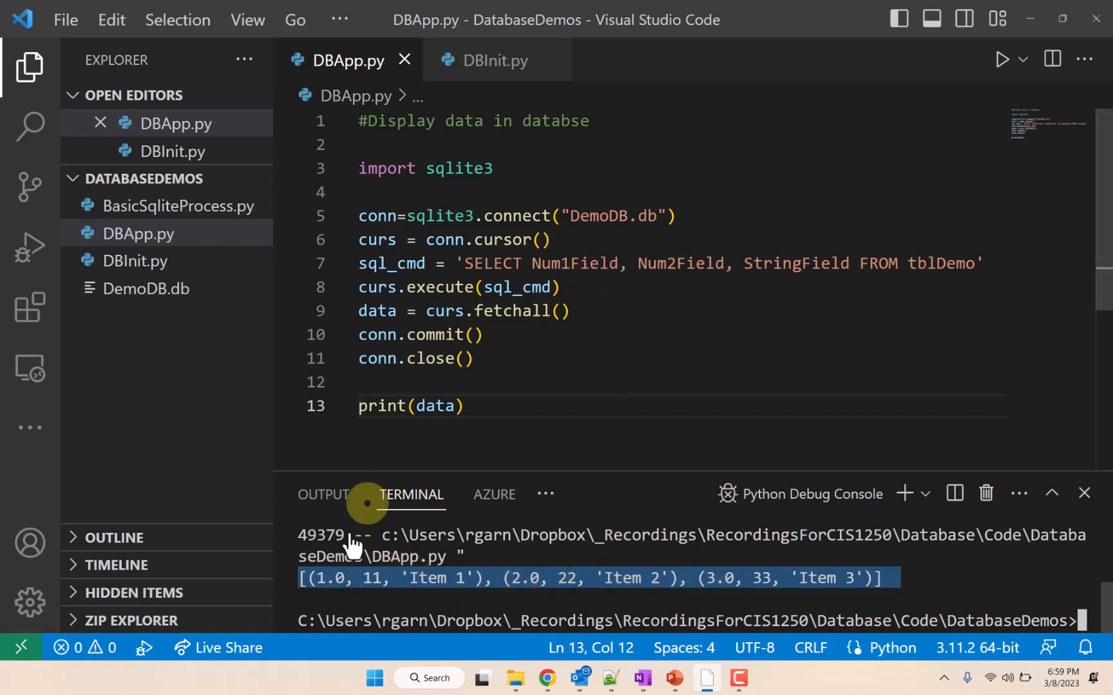
{"action": "mouse_move", "coordinate": [734, 264]}
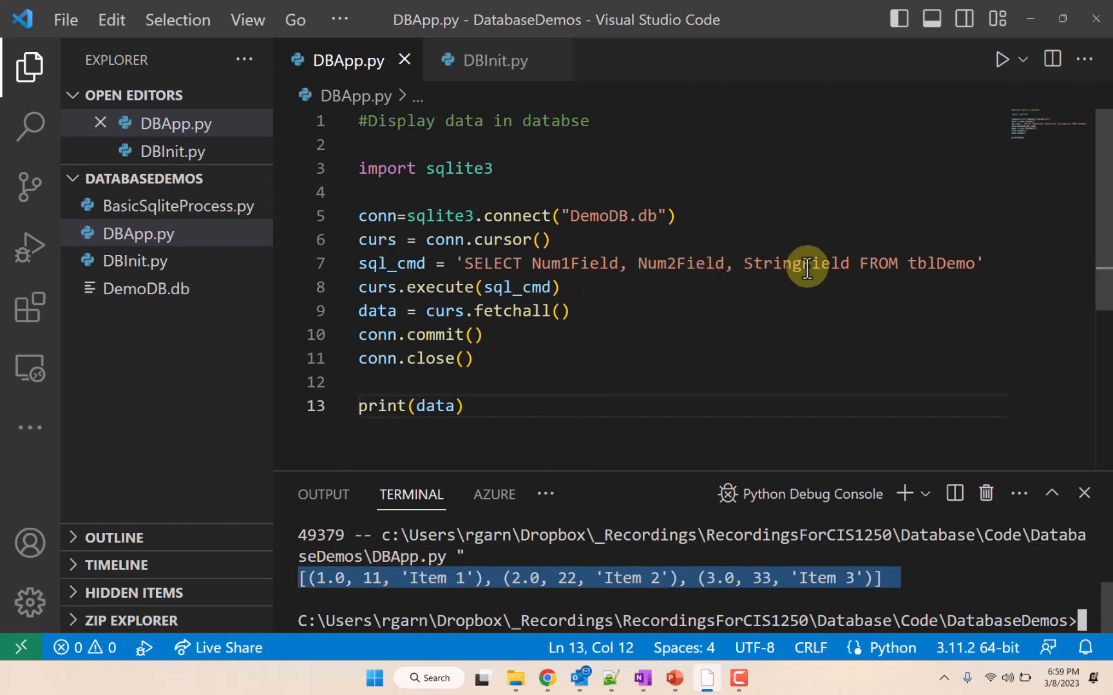
{"action": "key", "text": "Backspace"}
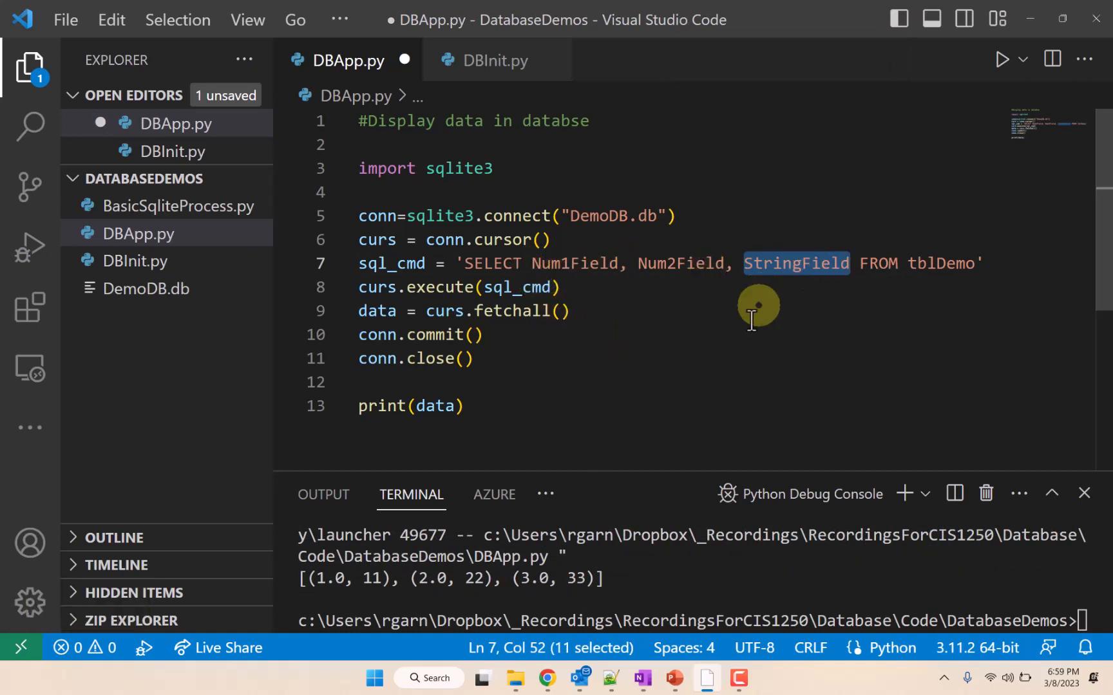
{"action": "mouse_move", "coordinate": [671, 428]}
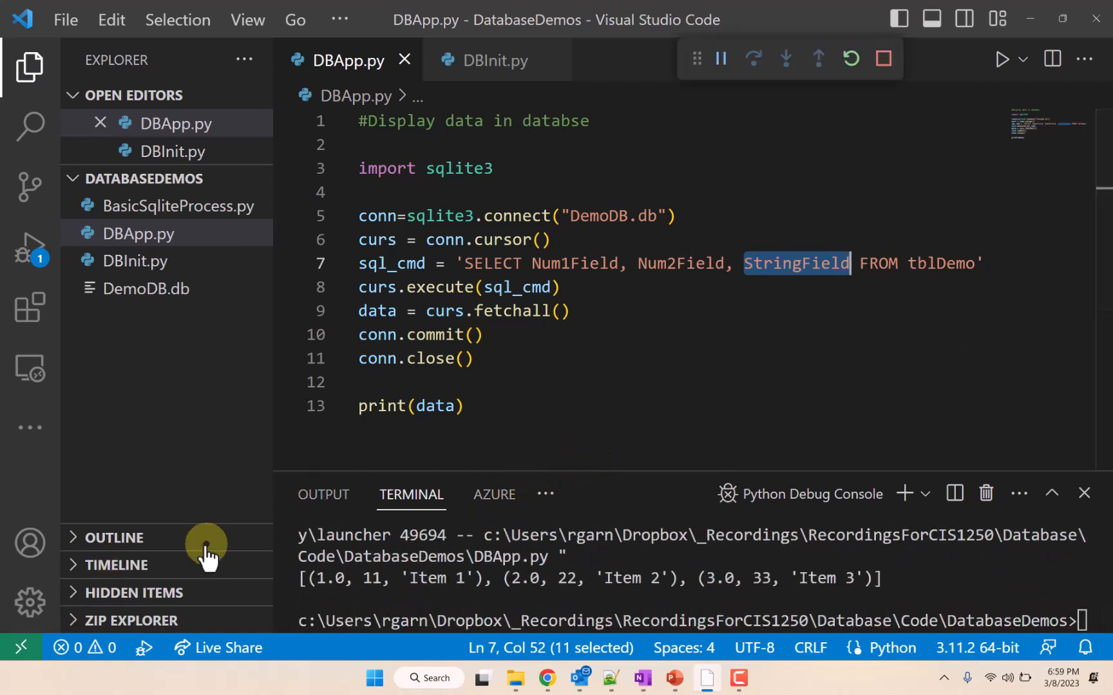
{"action": "mouse_move", "coordinate": [575, 361]}
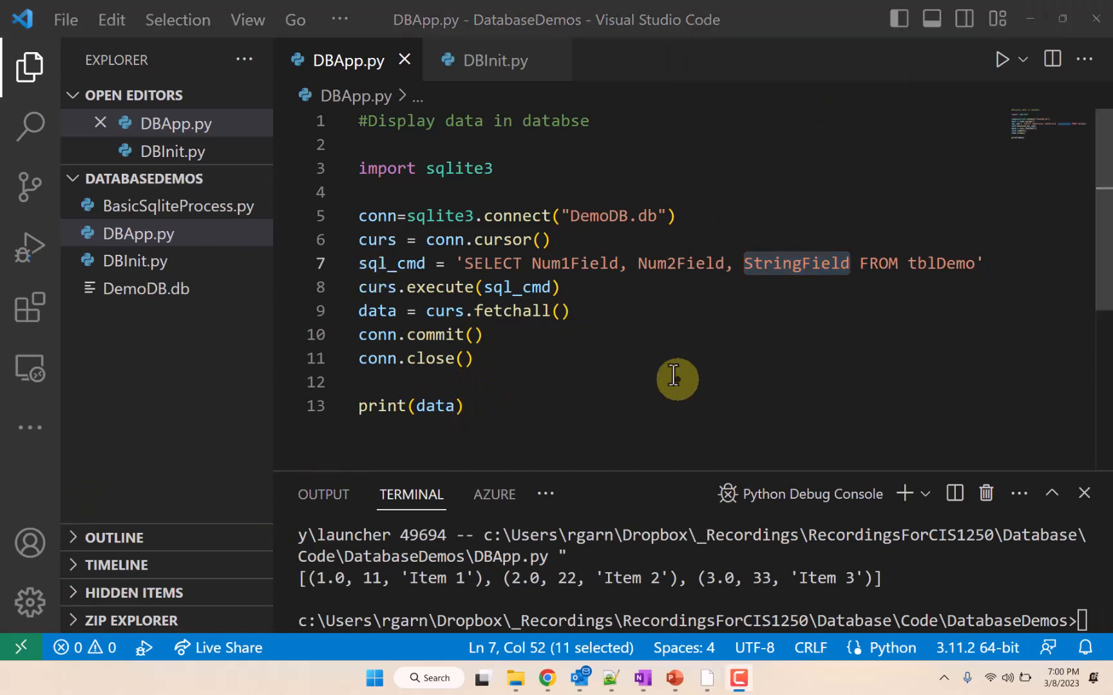
{"action": "mouse_move", "coordinate": [530, 267]}
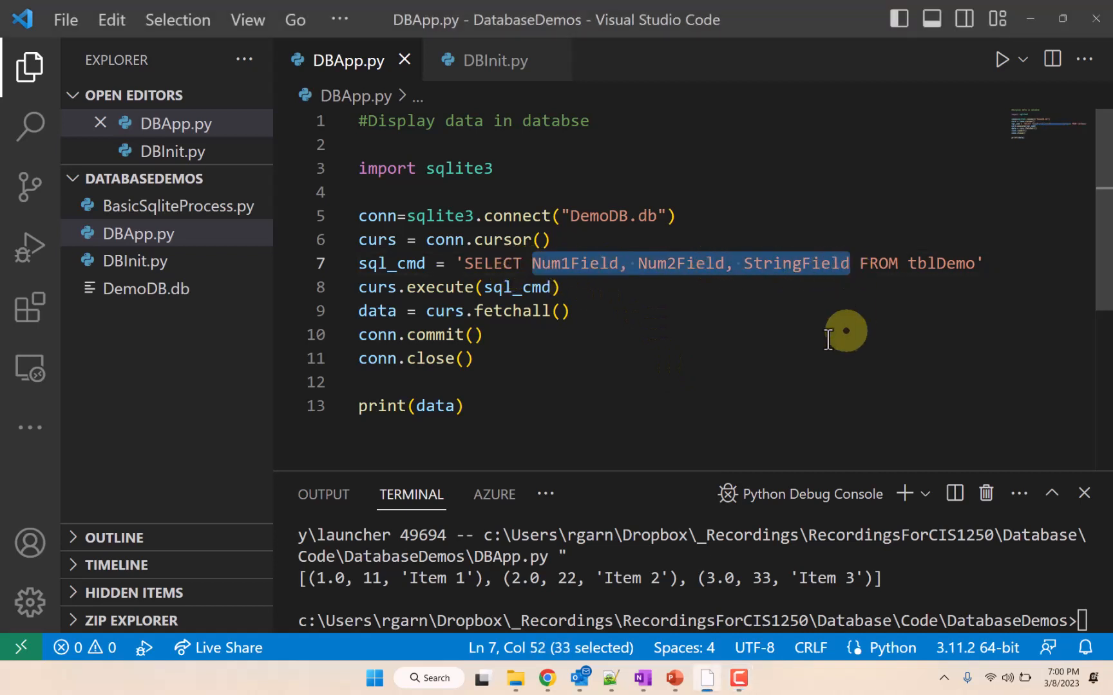
{"action": "mouse_move", "coordinate": [826, 338]}
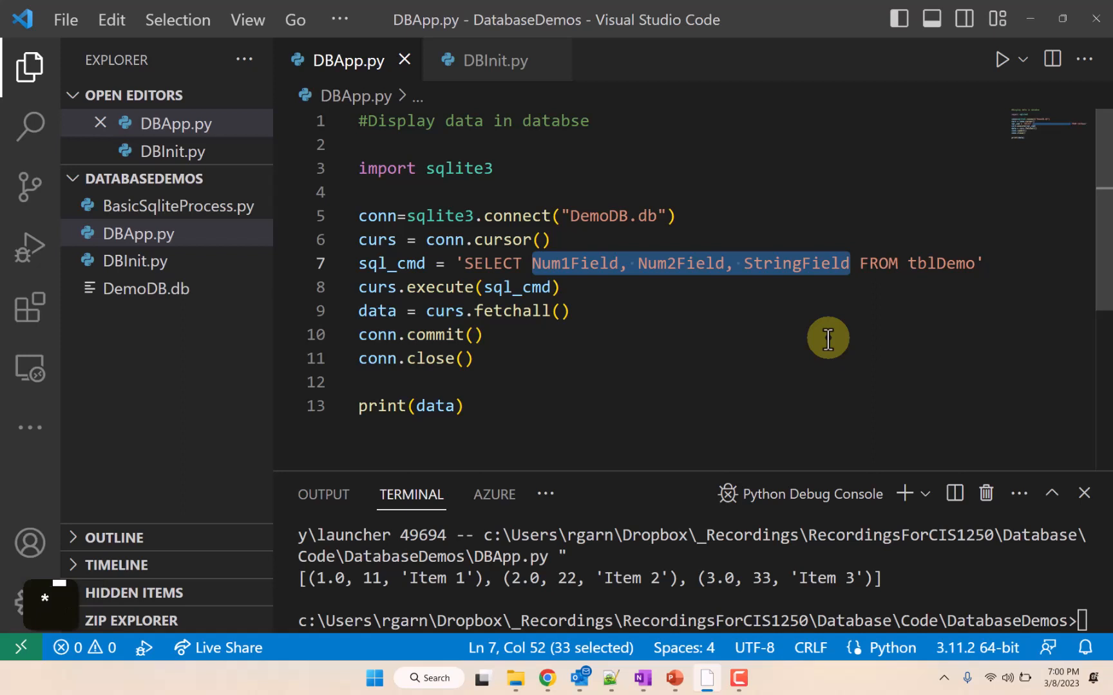
Step: Run the query as SELECT * FROM tblDemo, then restore the explicit field list
{"action": "type", "text": "*"}
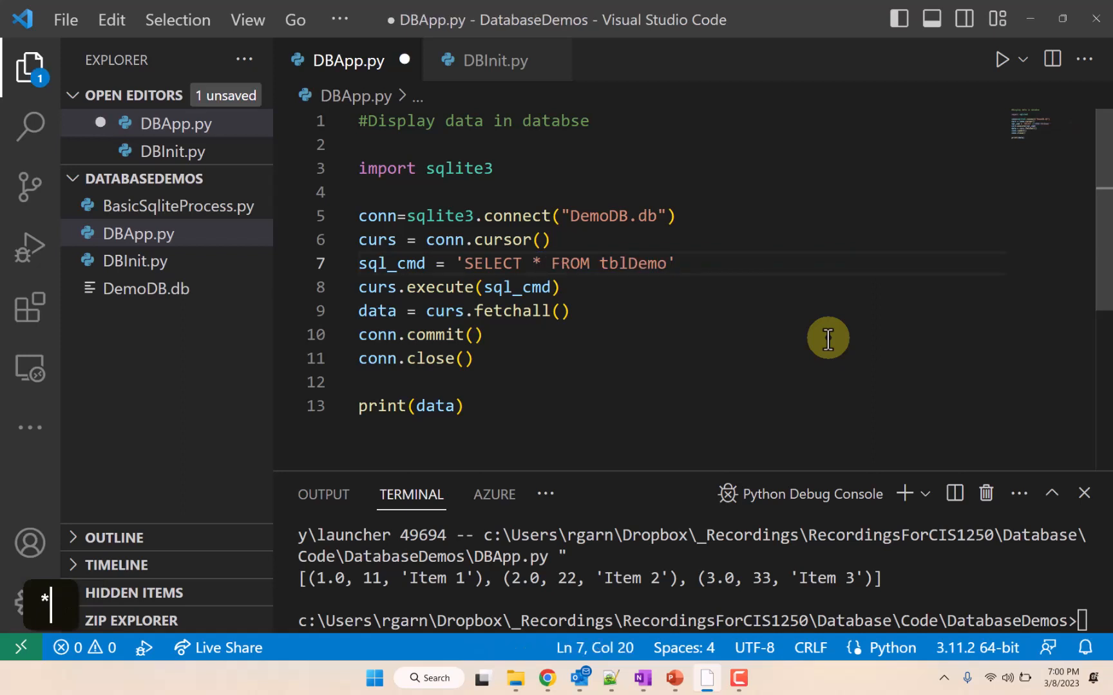
{"action": "key", "text": "ctrl+f5"}
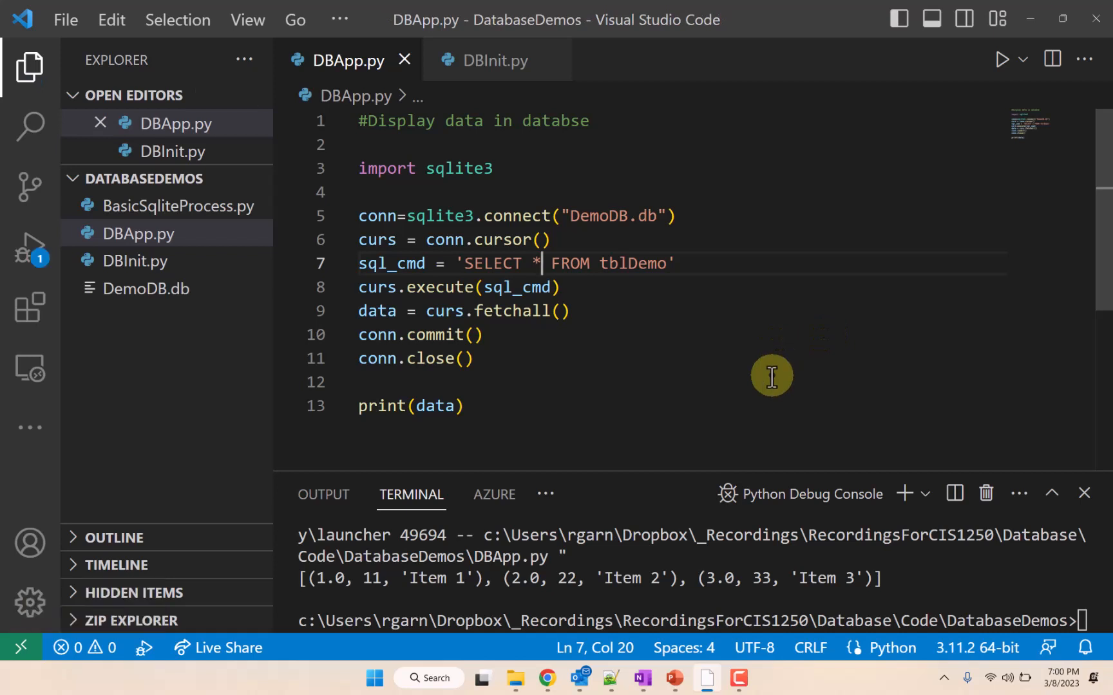
{"action": "left_click", "coordinate": [1000, 59]}
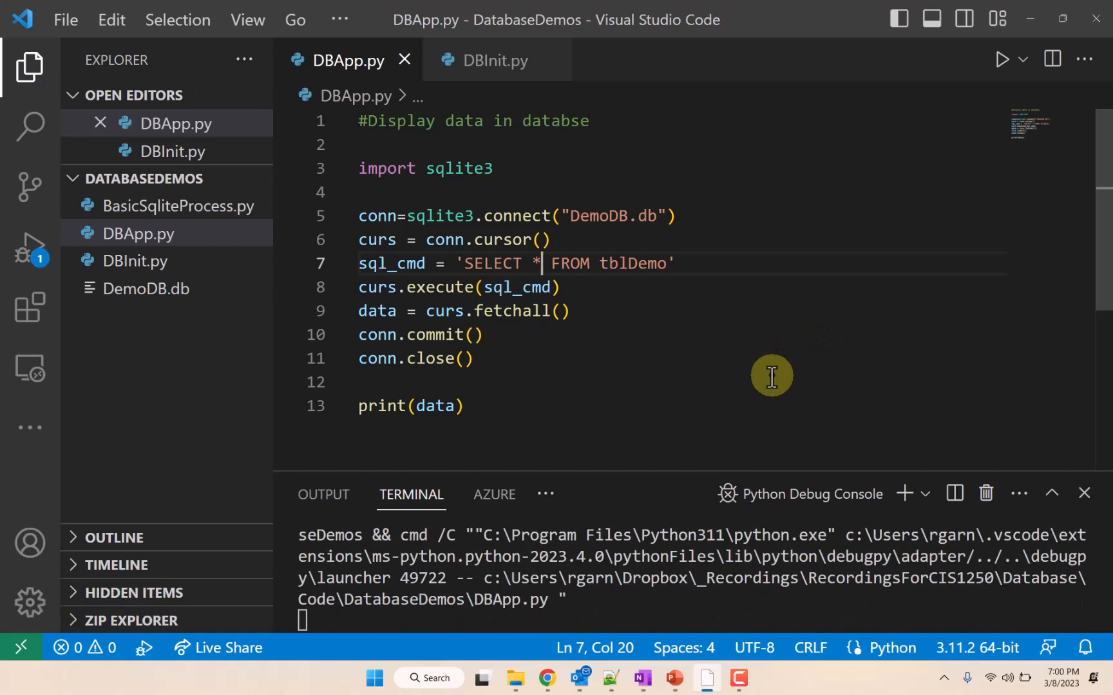
{"action": "left_click", "coordinate": [1001, 59]}
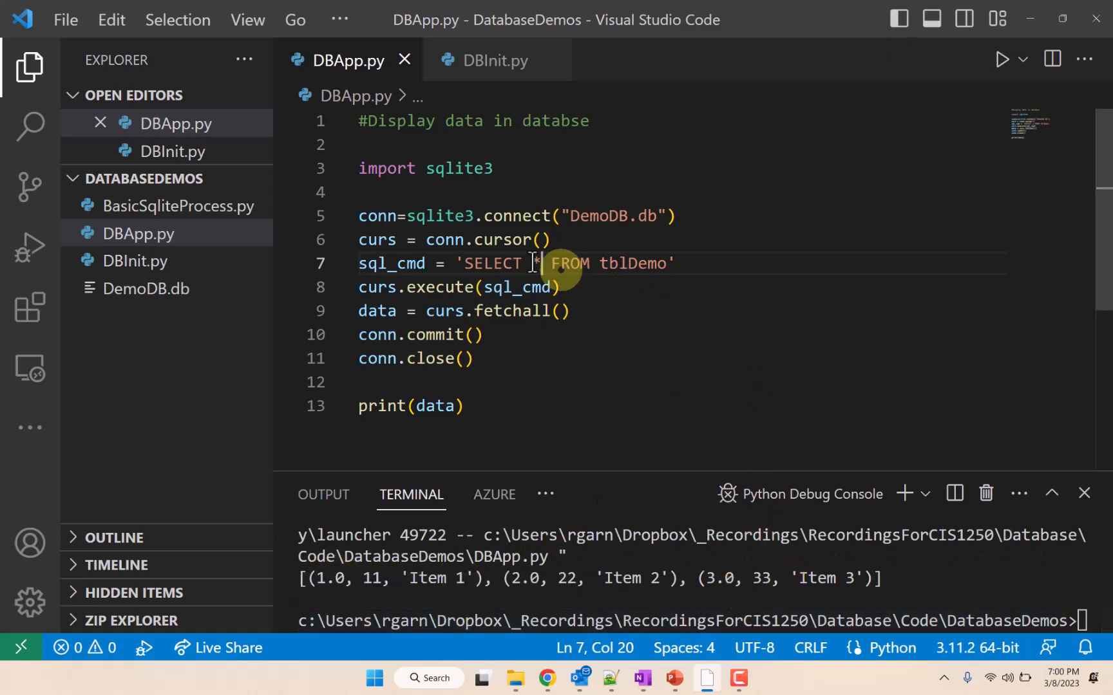
{"action": "type", "text": "Num1Field, Num2Field, StringField"}
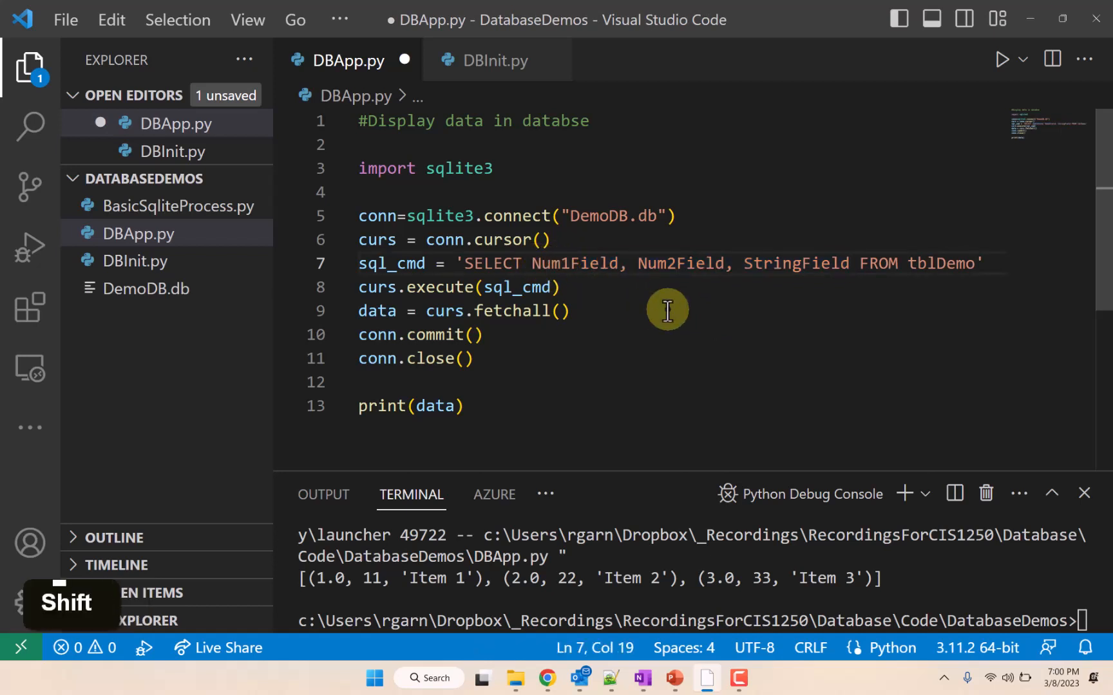
Step: Prefix the column list with ROWID, so each printed row starts with its row id
{"action": "type", "text": "Ro"}
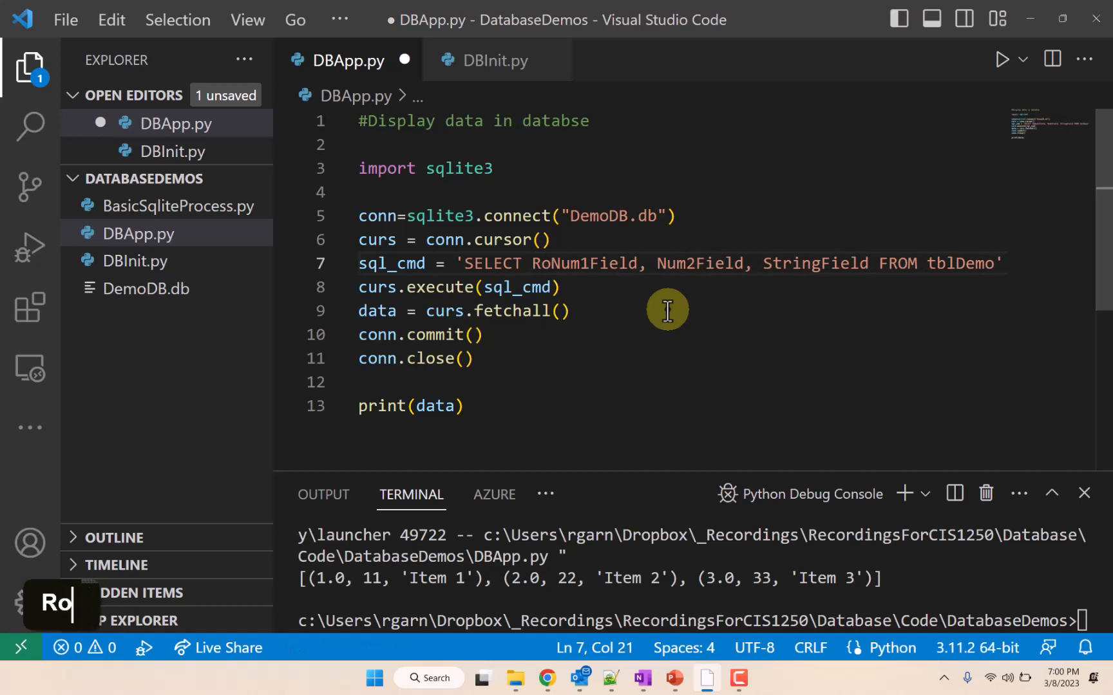
{"action": "key", "text": "Backspace"}
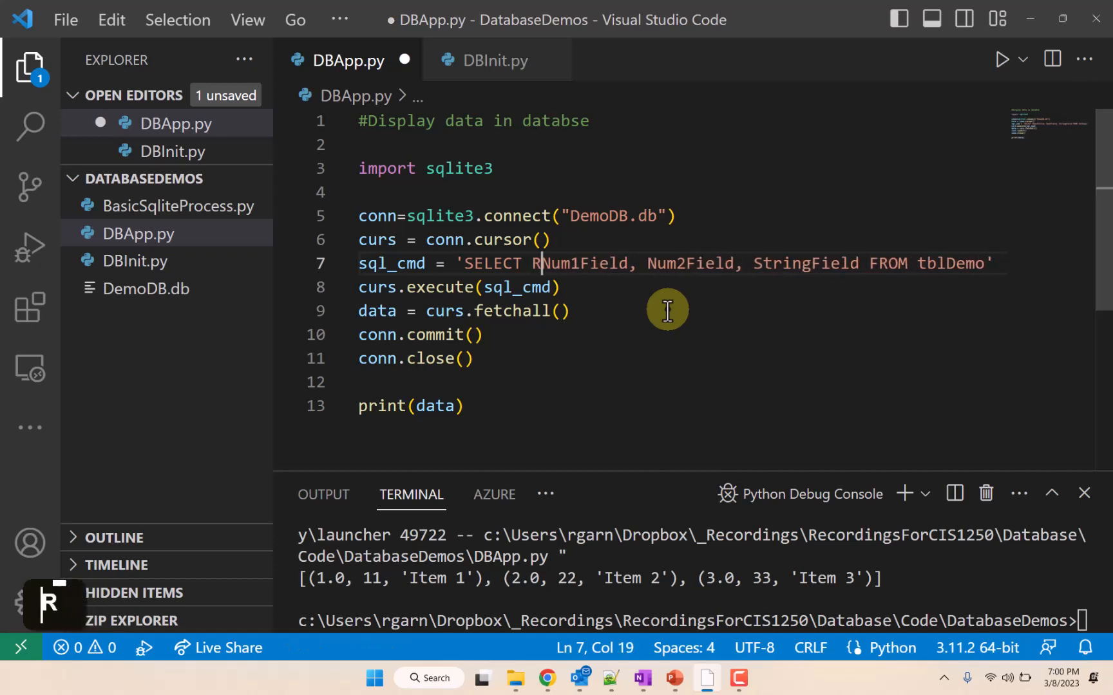
{"action": "type", "text": "ROWID,"}
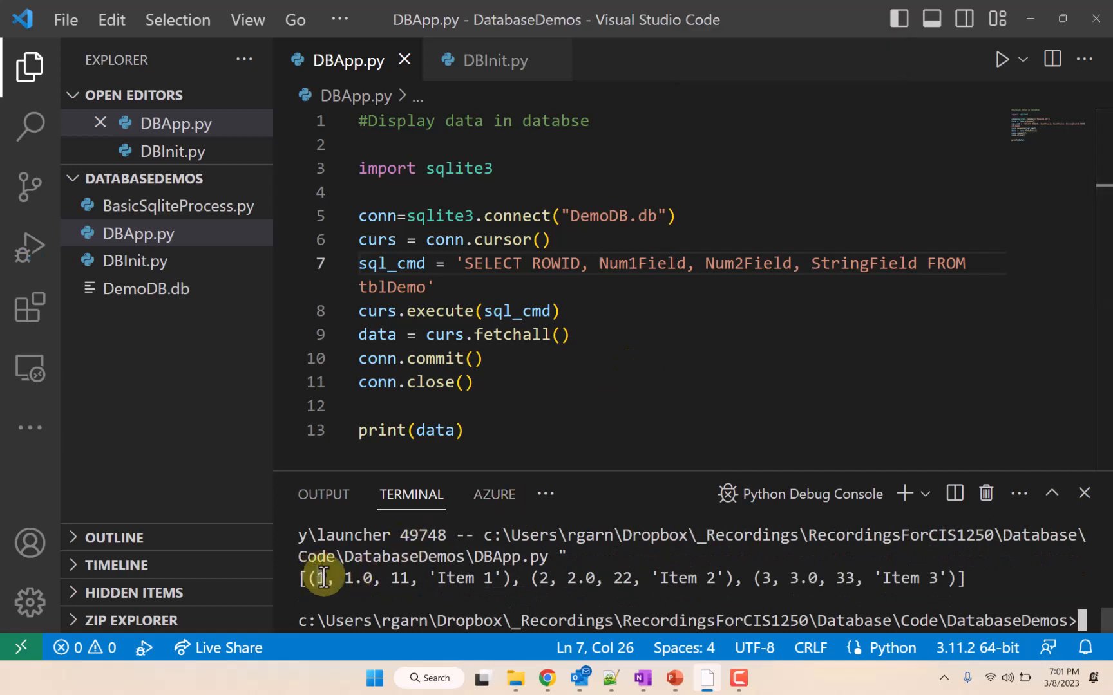
{"action": "mouse_move", "coordinate": [546, 577]}
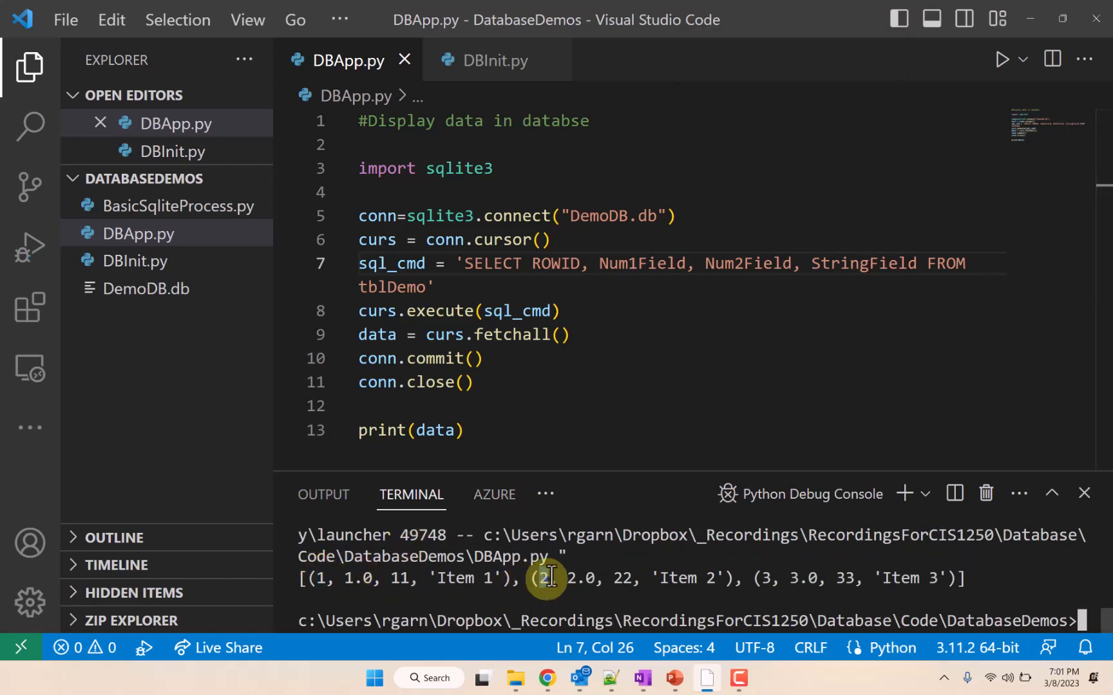
{"action": "mouse_move", "coordinate": [766, 578]}
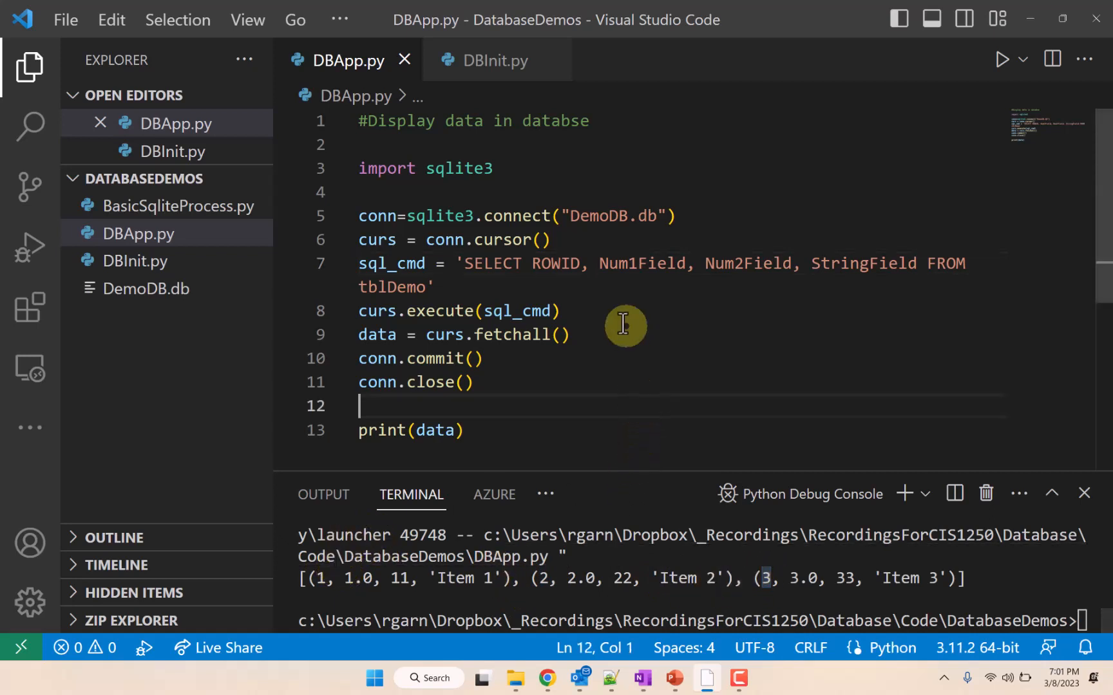
Step: Change the query to SELECT ROWID, * FROM tblDemo and run it
{"action": "left_click", "coordinate": [533, 263]}
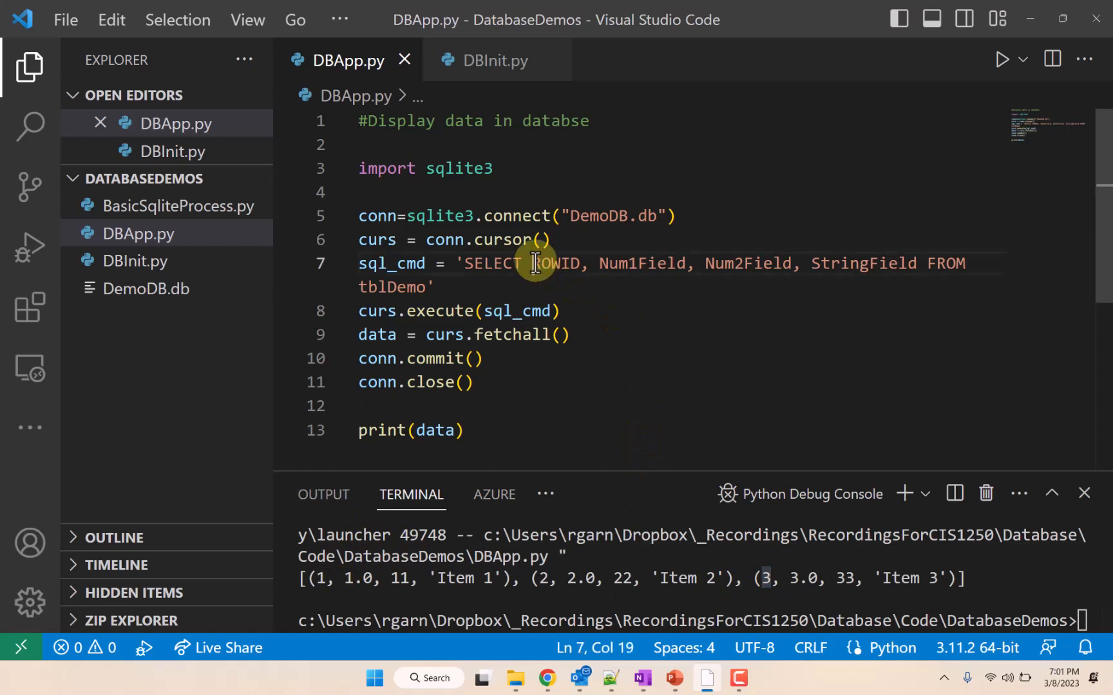
{"action": "left_click_drag", "start_coordinate": [533, 263], "coordinate": [916, 263]}
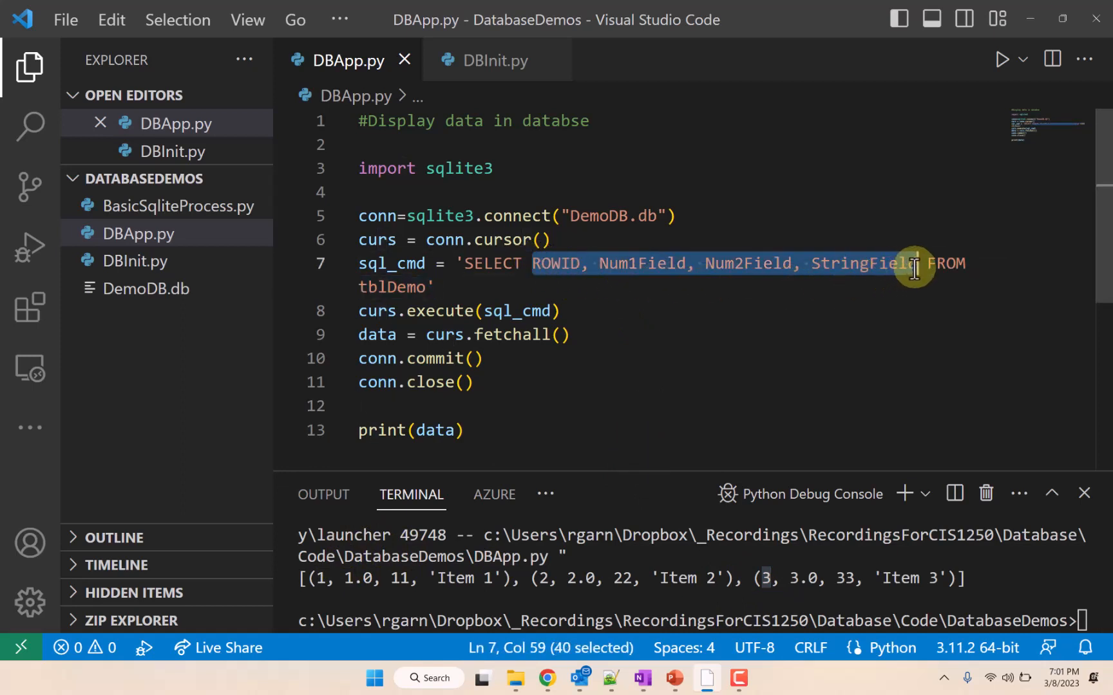
{"action": "type", "text": "*"}
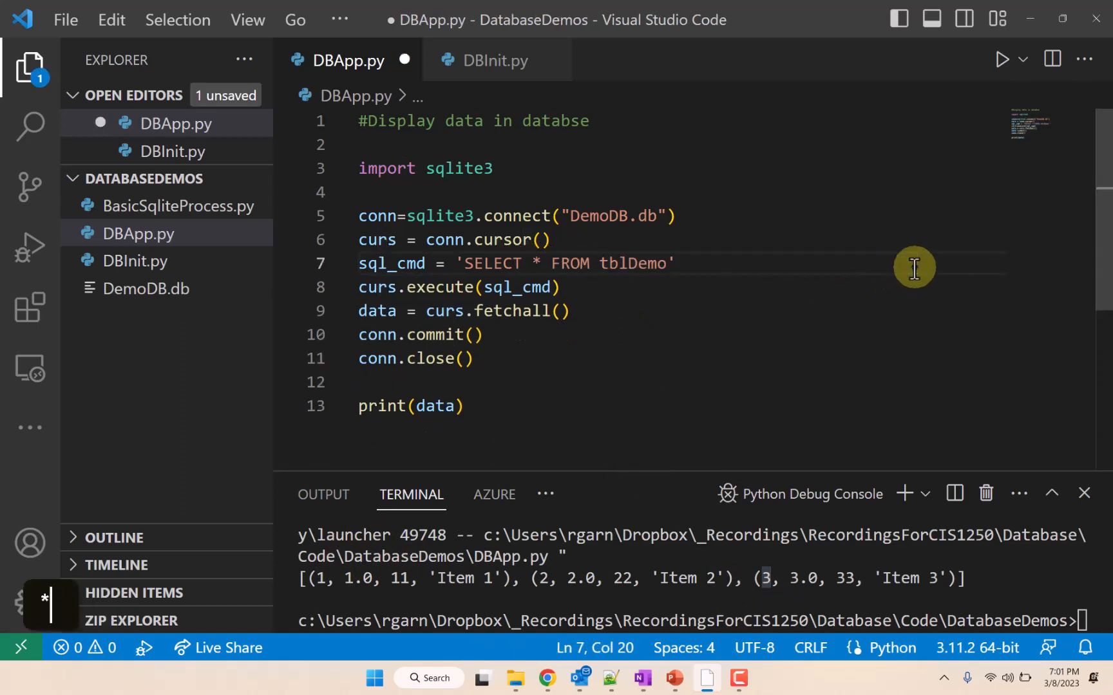
{"action": "key", "text": "ctrl+s"}
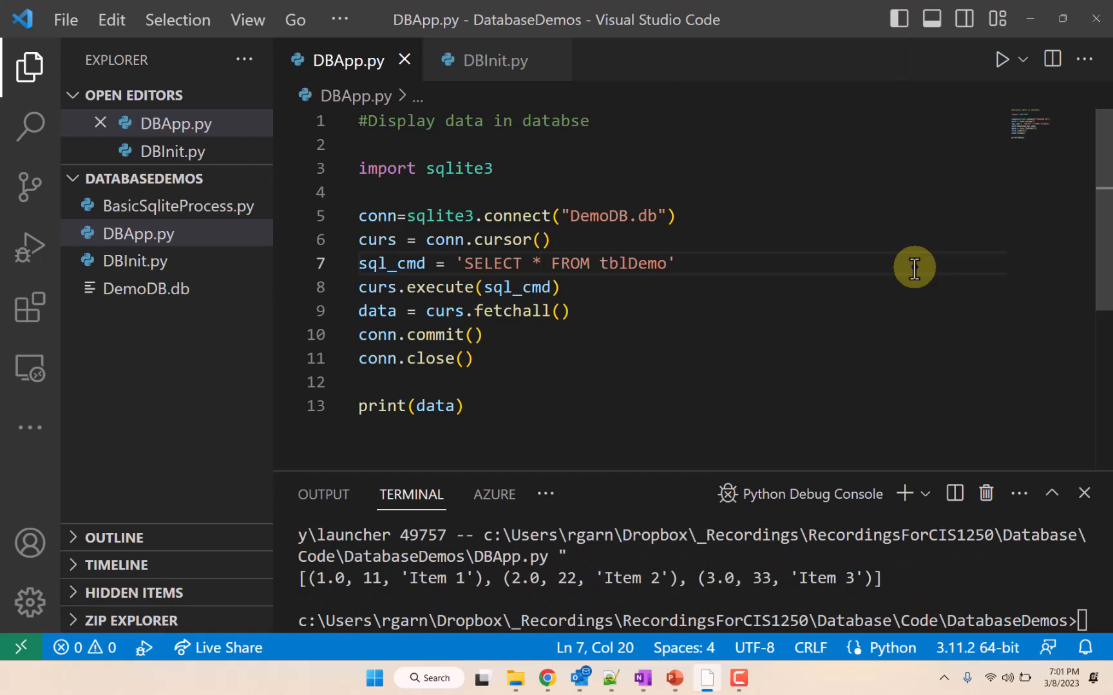
{"action": "type", "text": "ROW"}
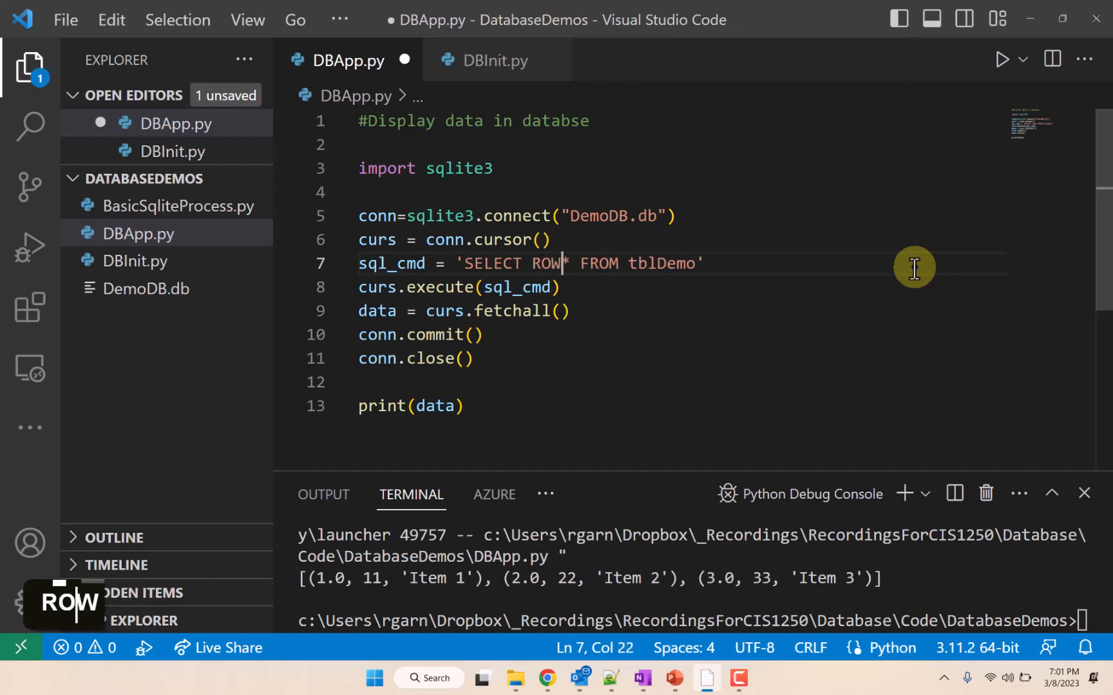
{"action": "type", "text": "ID,"}
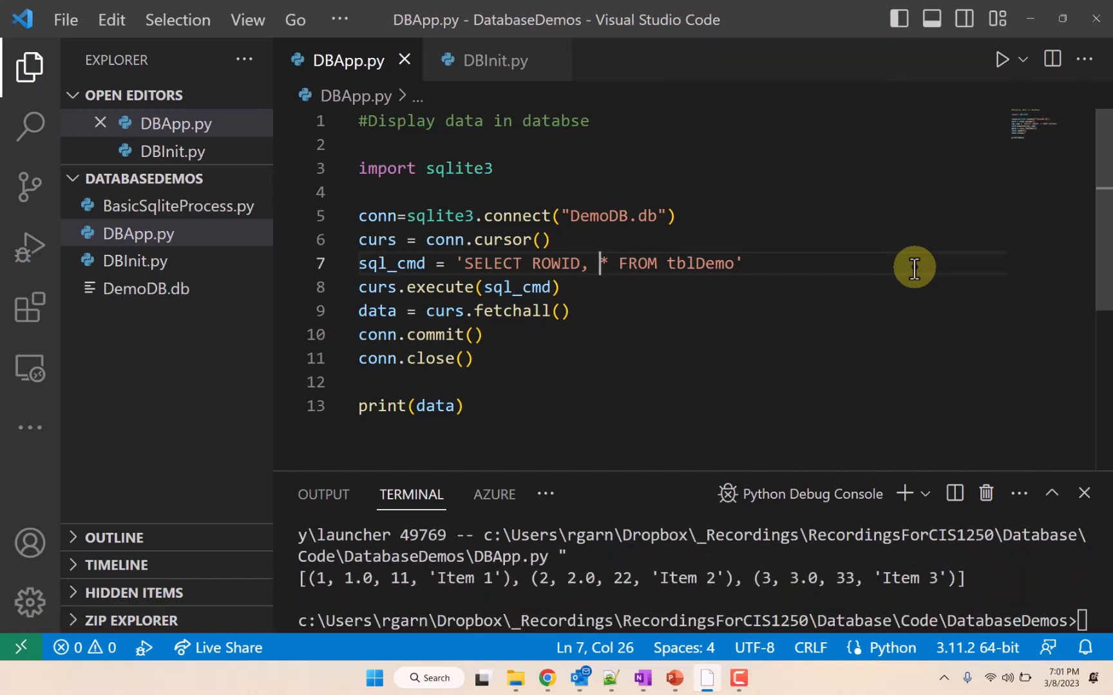
{"action": "mouse_move", "coordinate": [546, 564]}
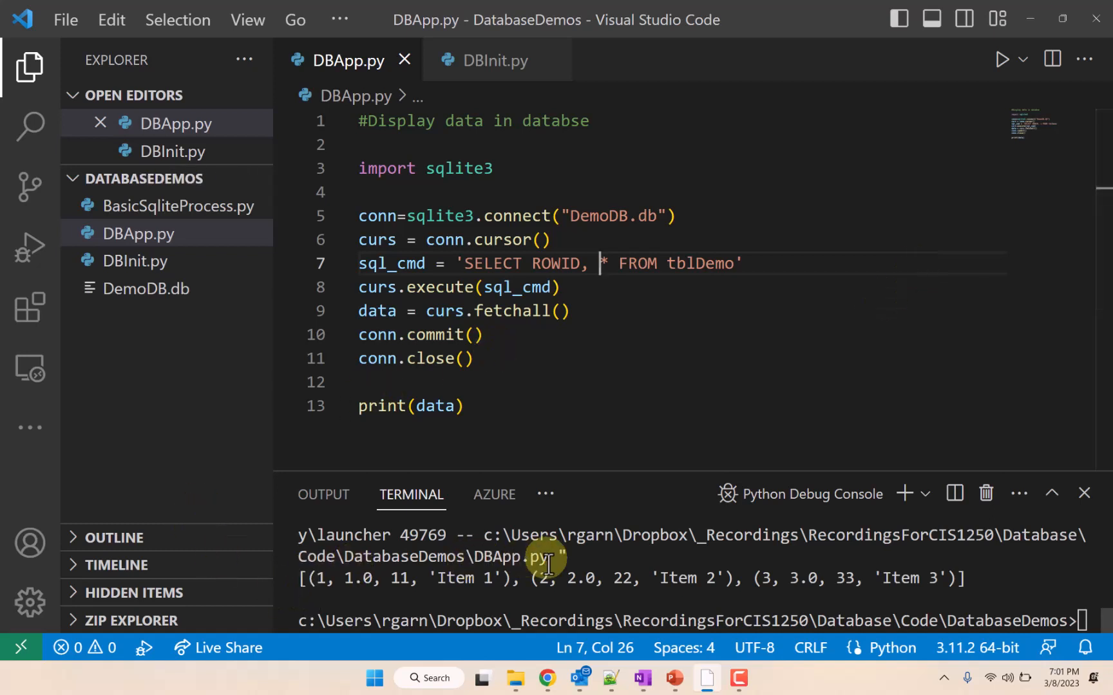